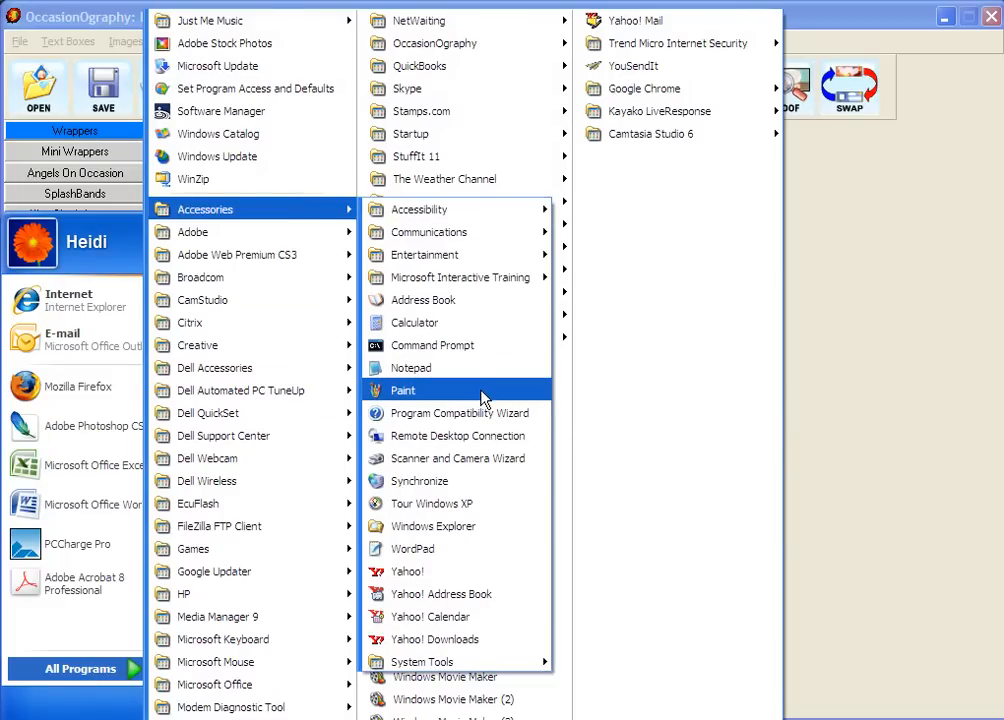
- Launch Paint from the Accessories menu
click(401, 390)
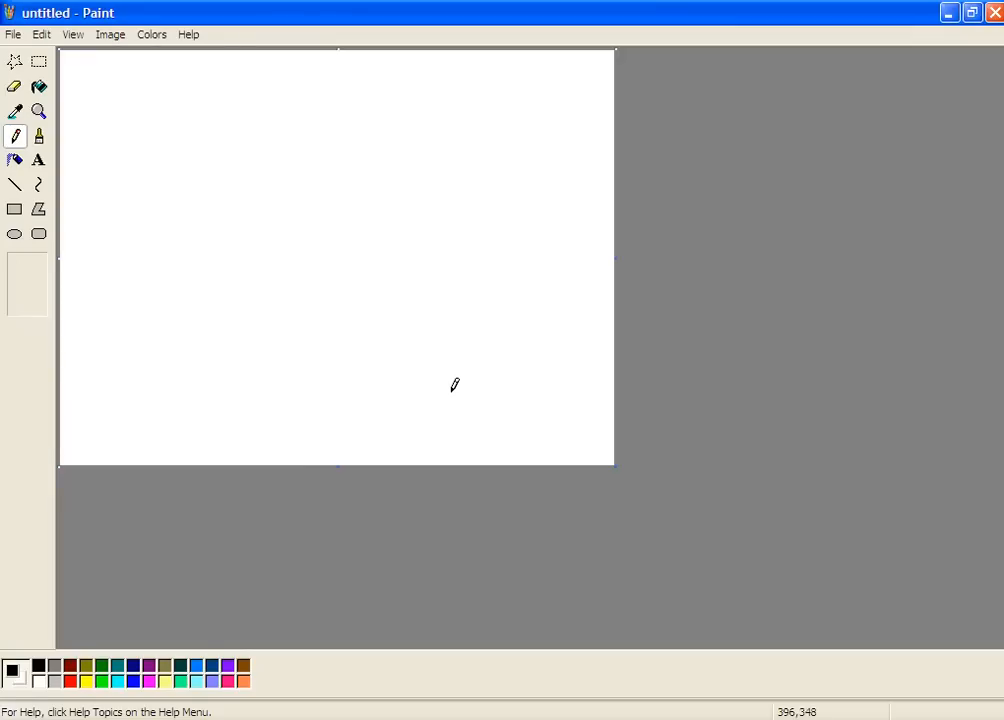
mouse_move(448, 350)
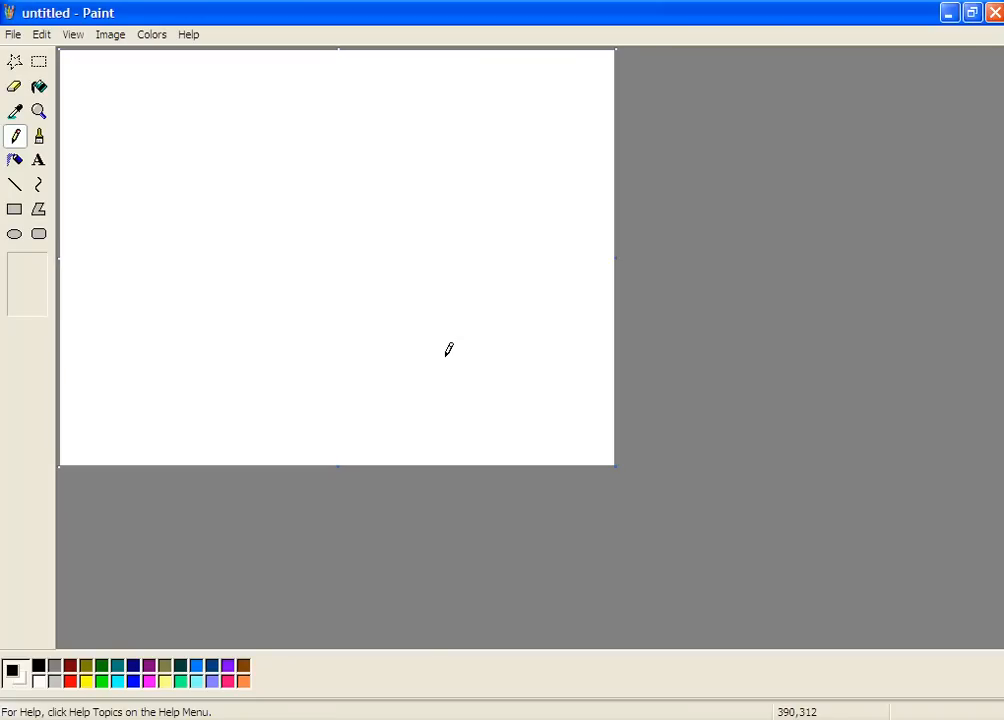
- Open the Emily - 300 photo from My Pictures in Paint
click(13, 34)
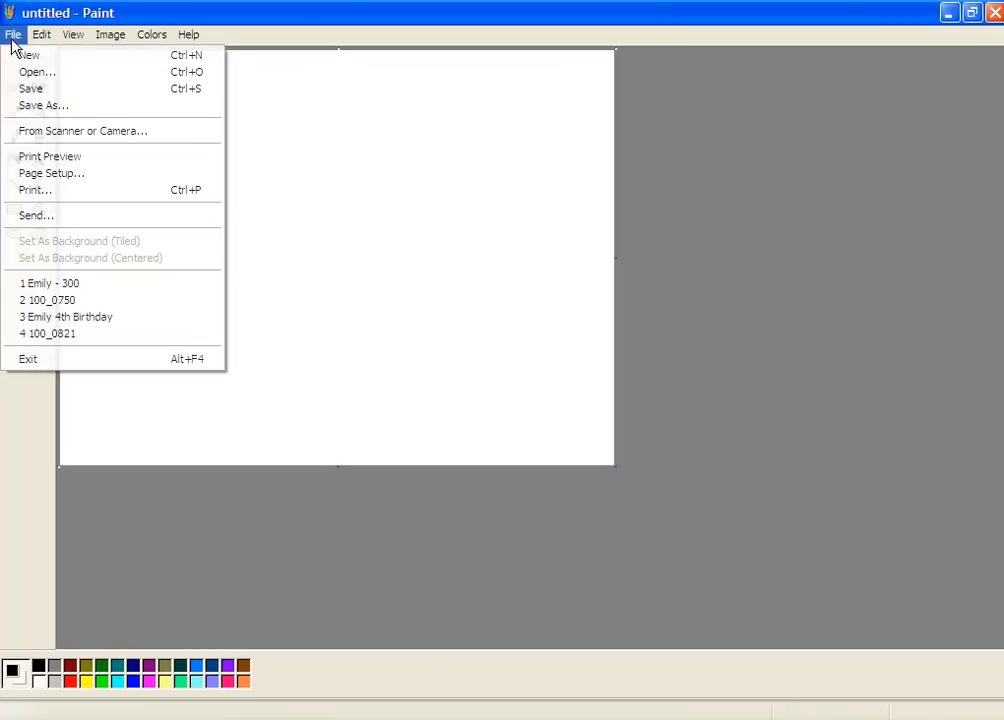
mouse_move(37, 72)
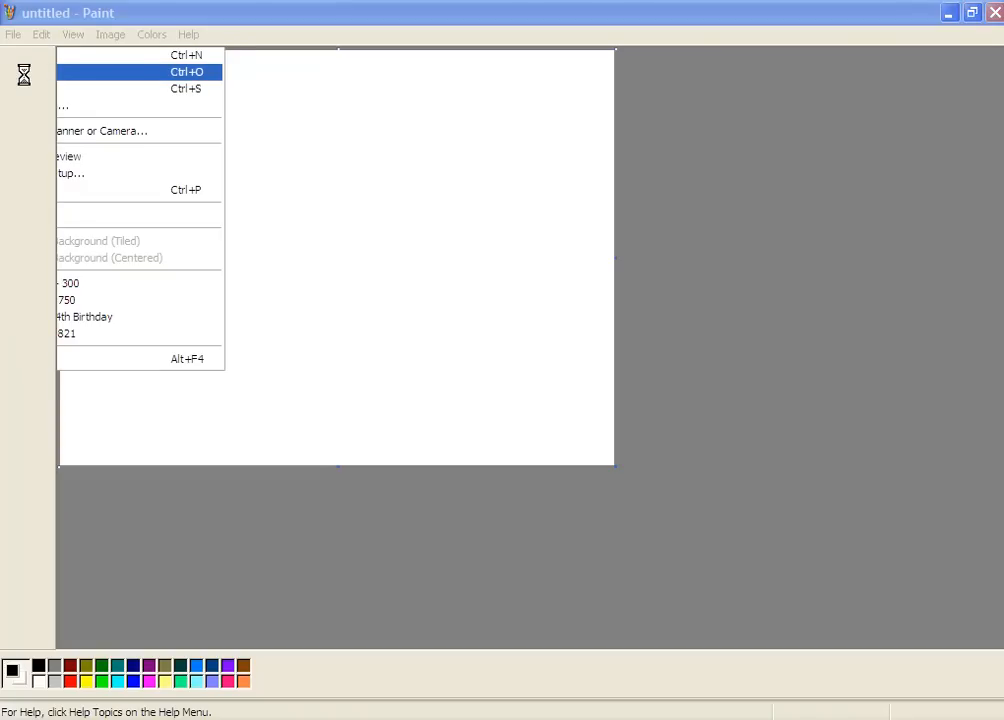
click(186, 71)
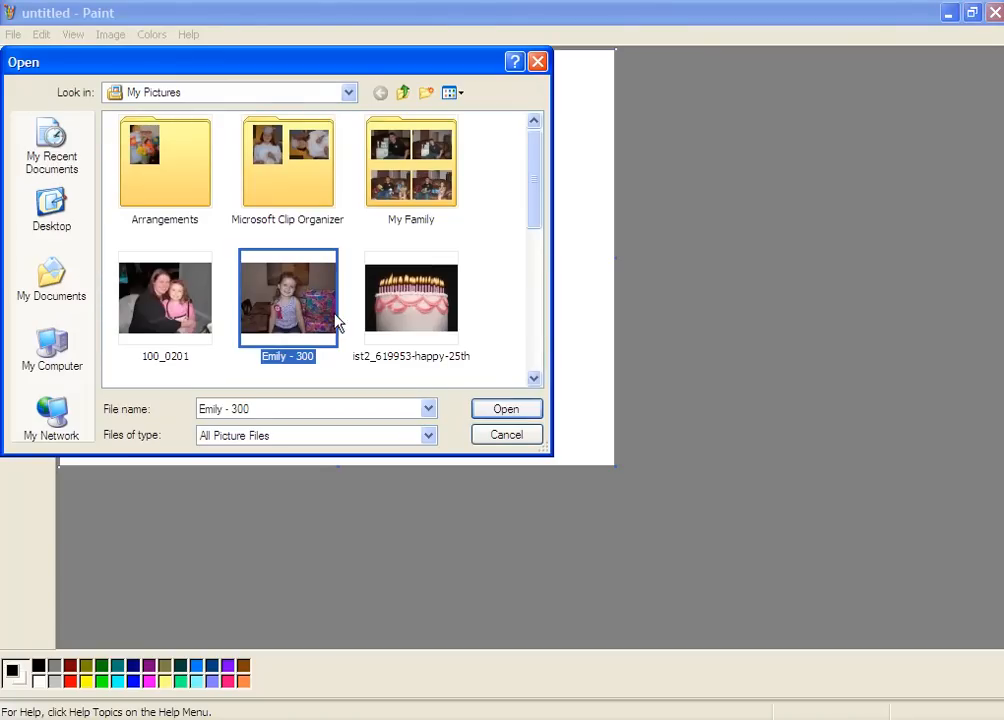
click(506, 408)
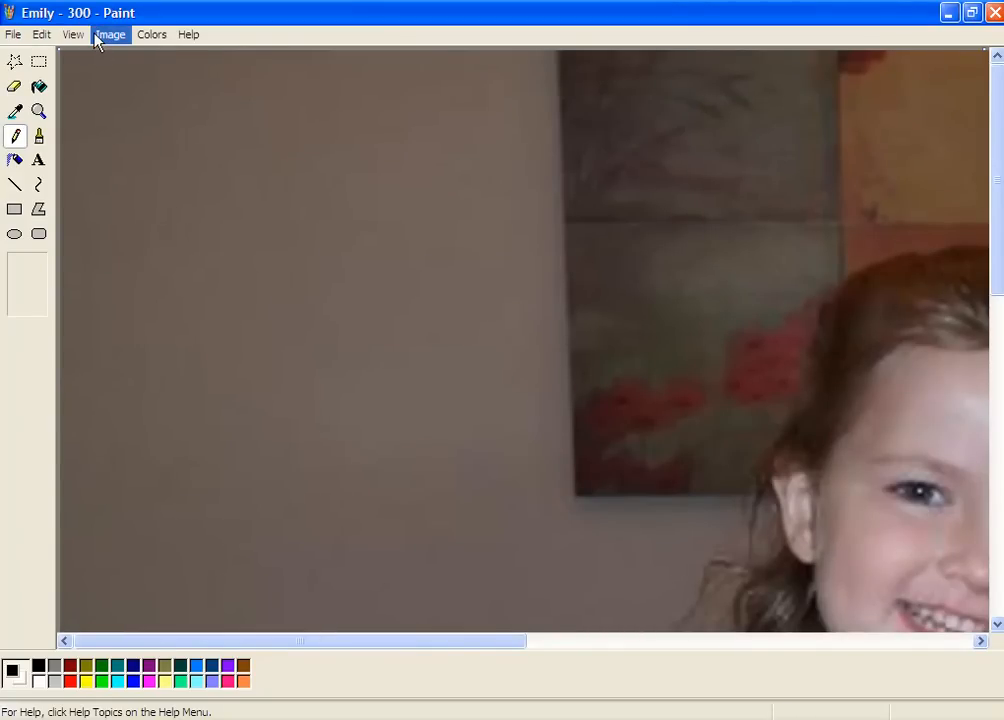
- Stretch the photo to 30% horizontally and vertically
click(110, 34)
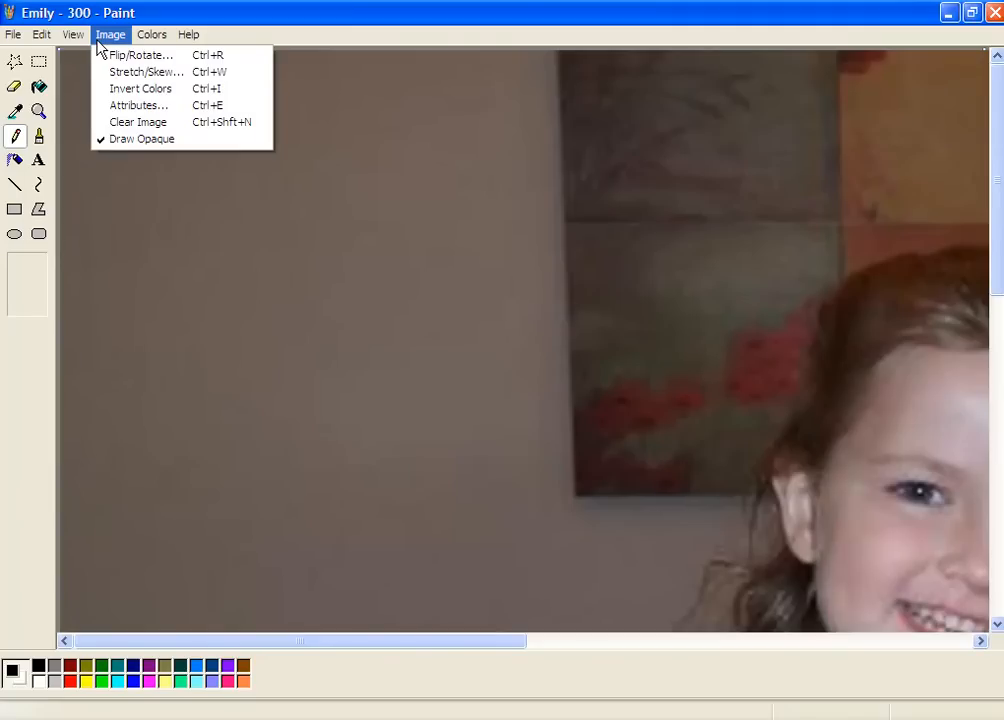
mouse_move(140, 55)
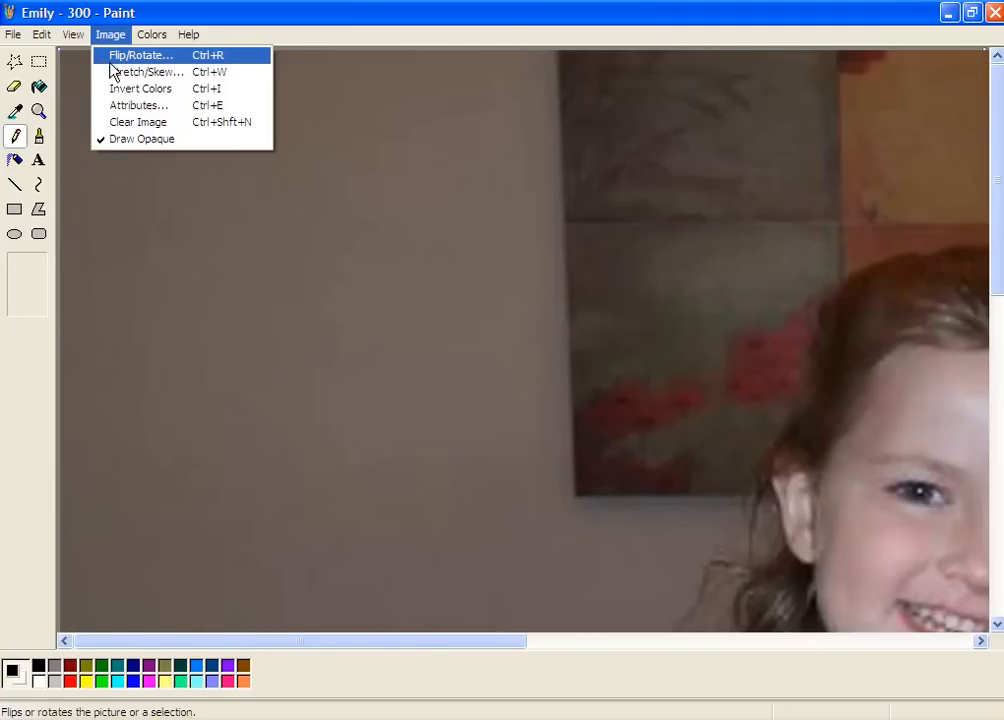
click(146, 71)
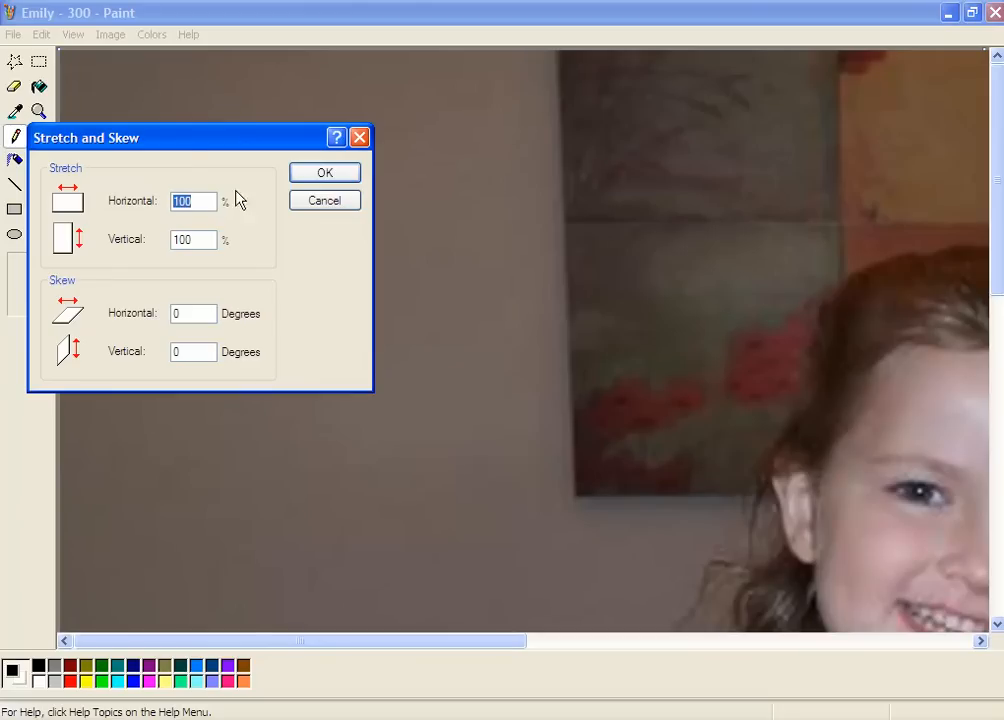
text(30)
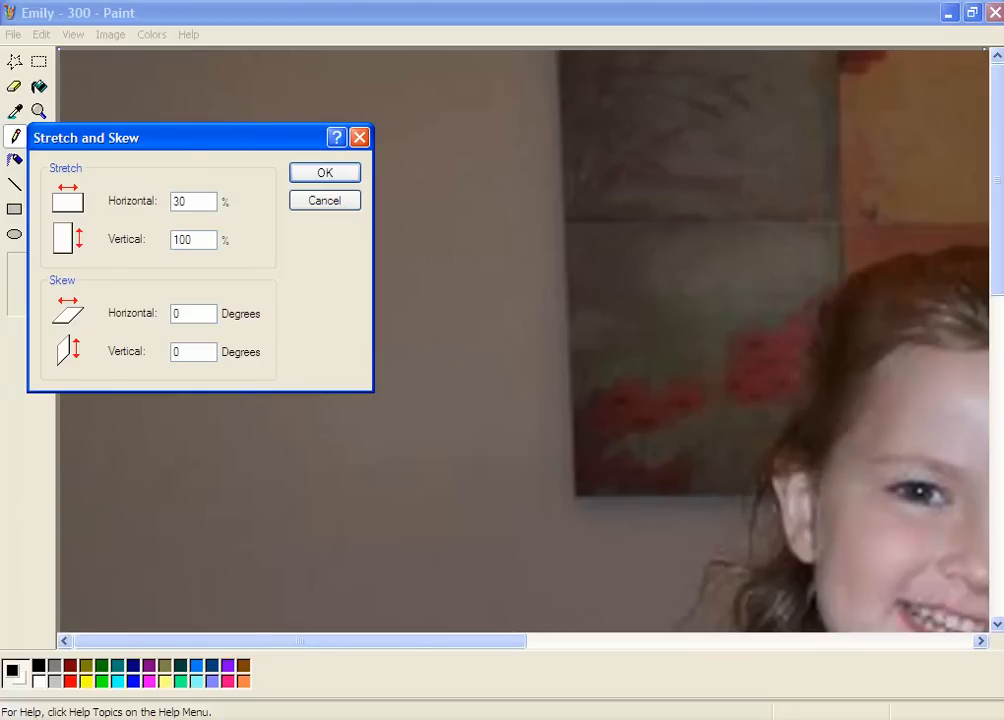
text(30)
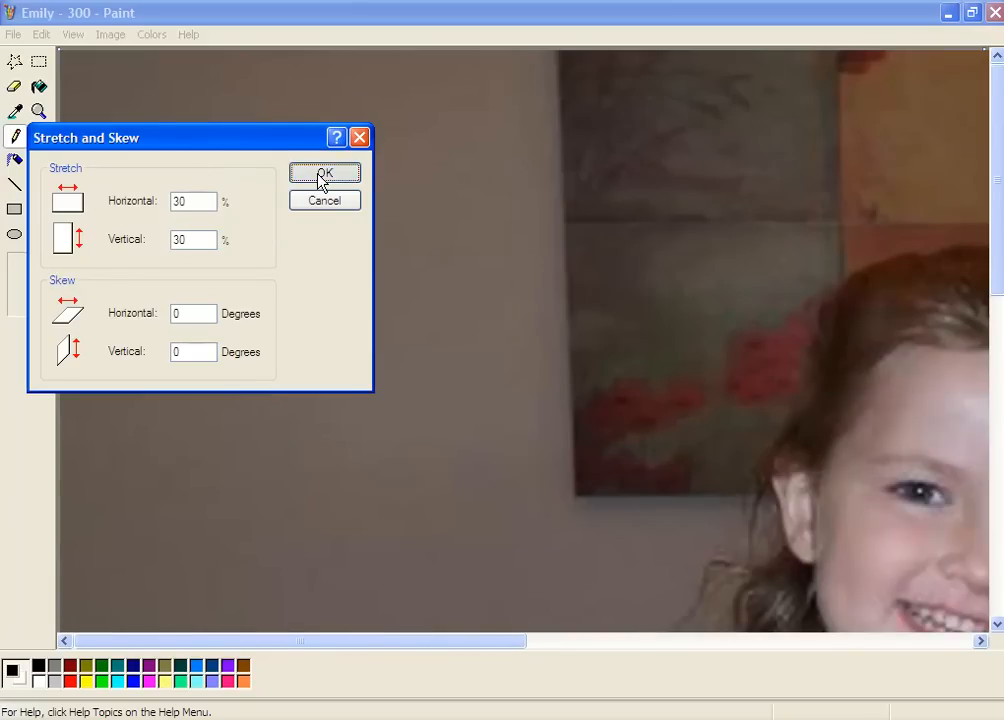
click(324, 174)
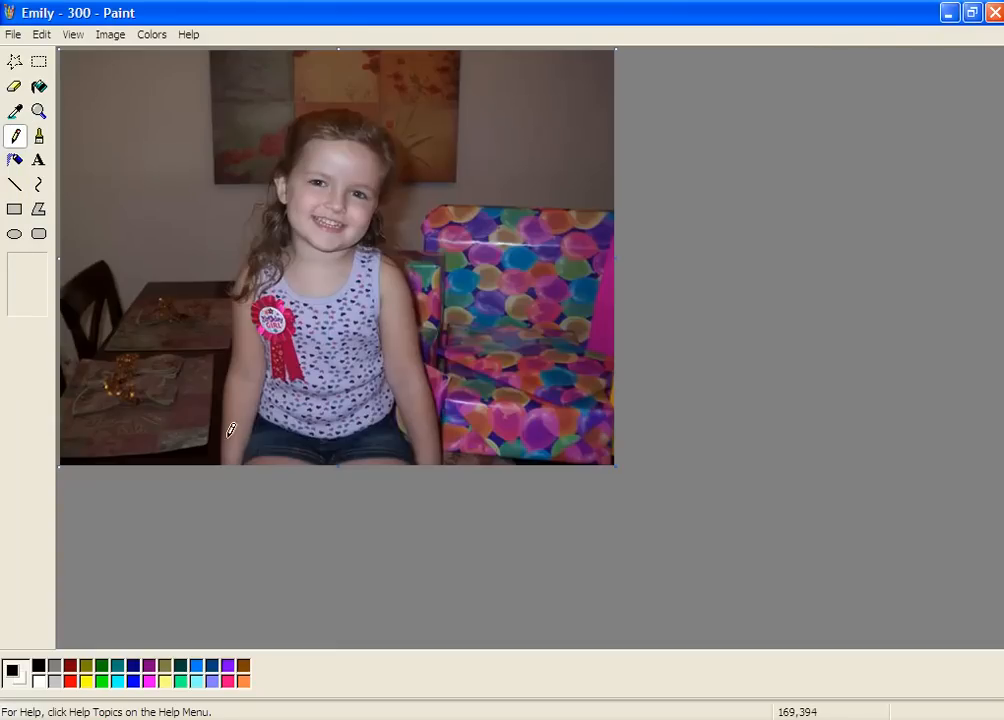
mouse_move(418, 483)
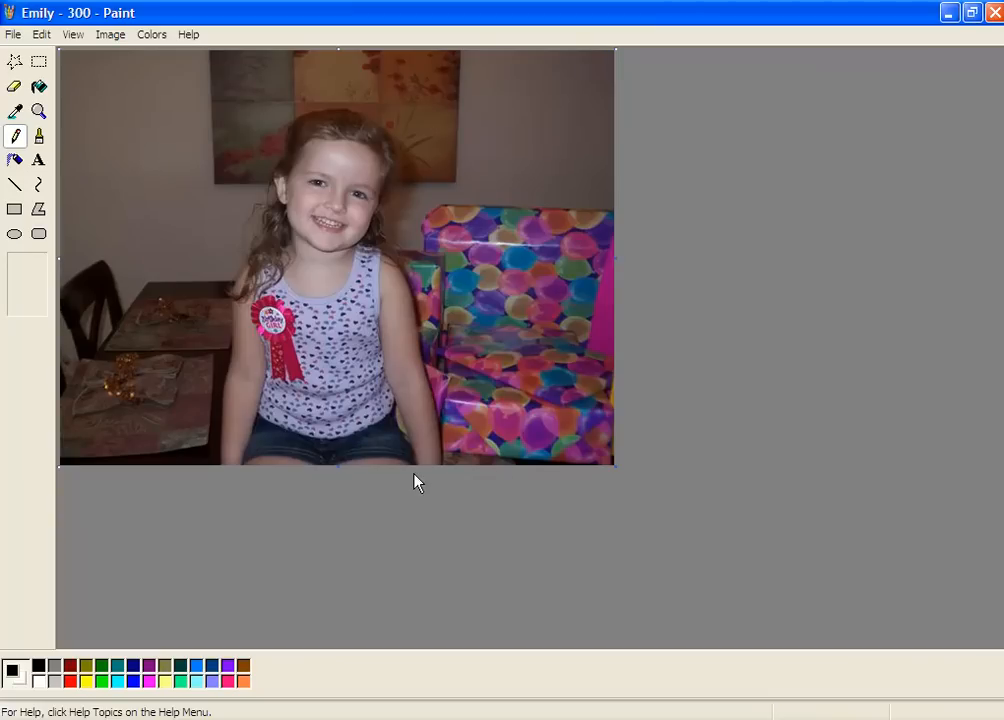
mouse_move(424, 476)
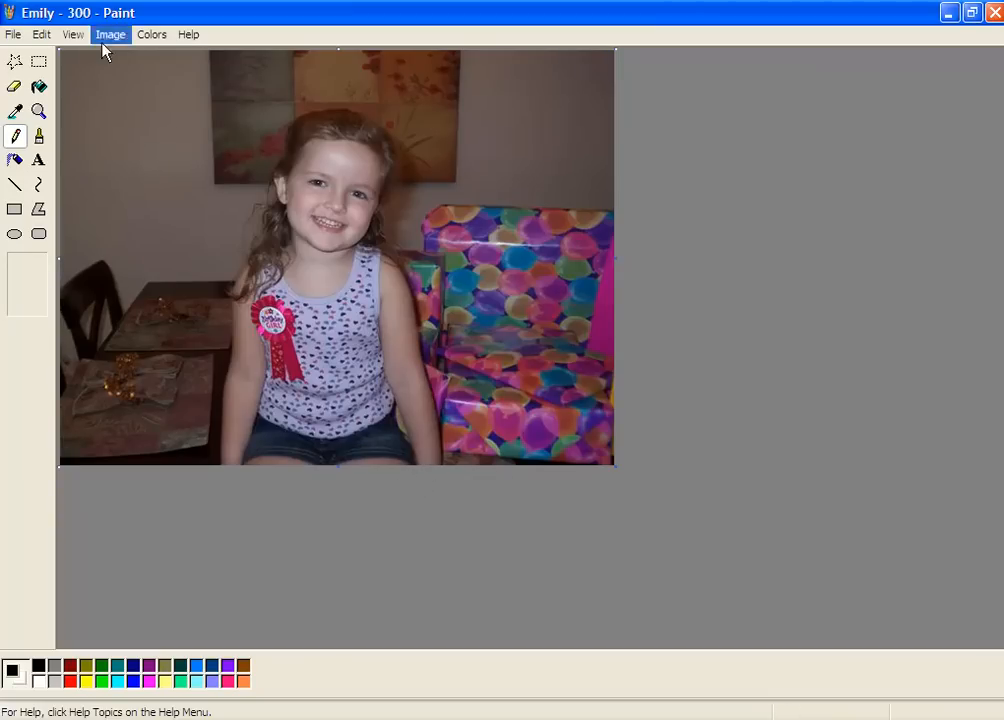
click(110, 34)
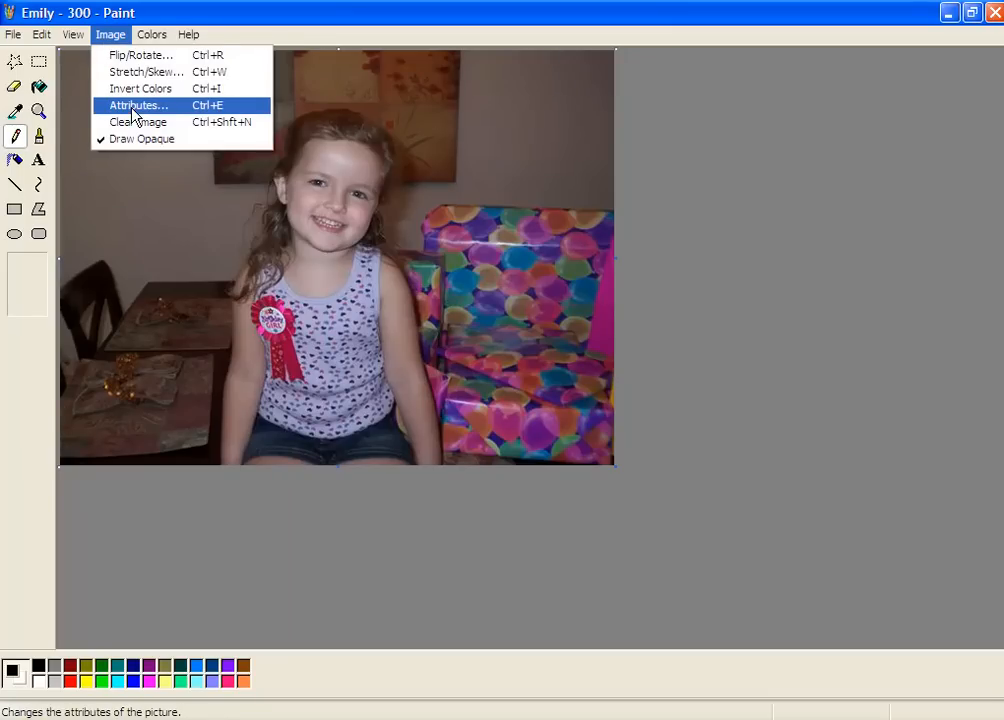
click(138, 105)
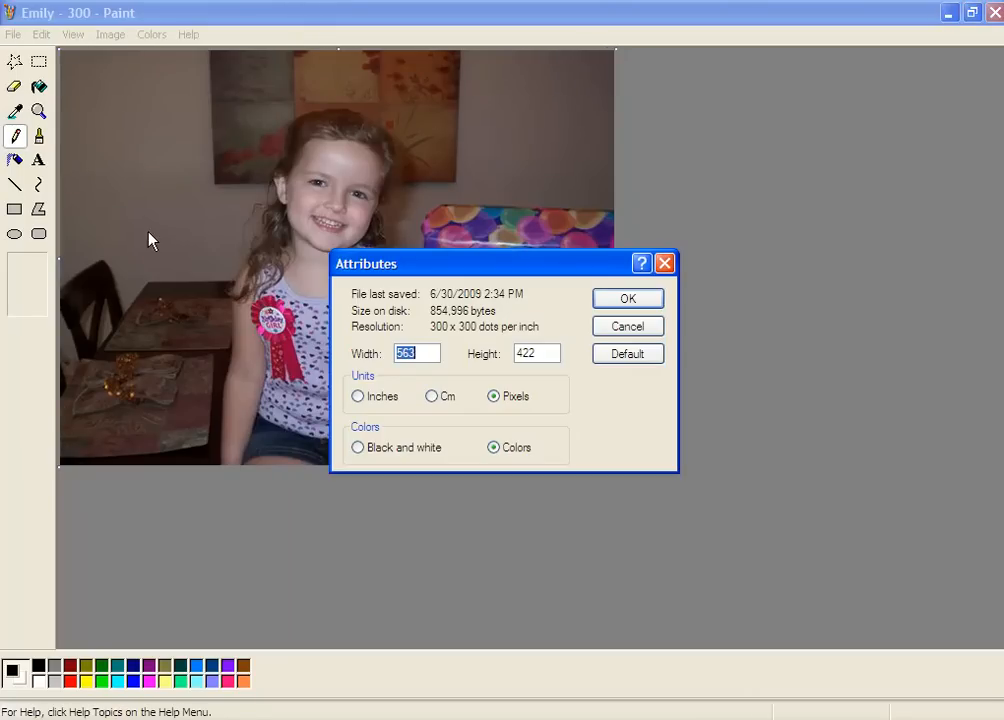
mouse_move(378, 341)
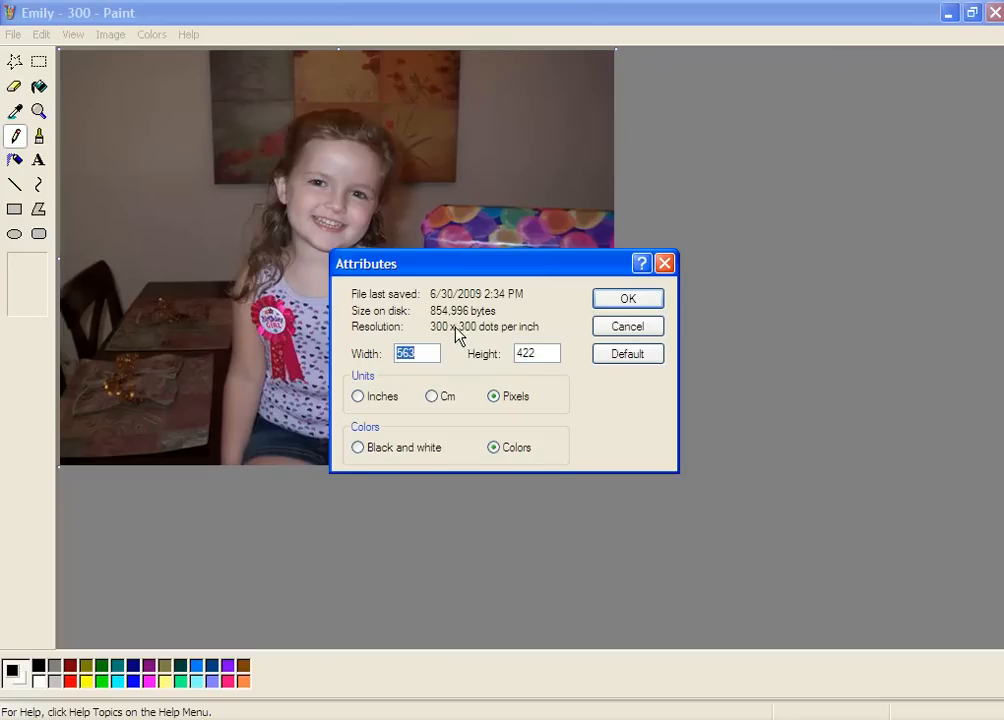
mouse_move(528, 332)
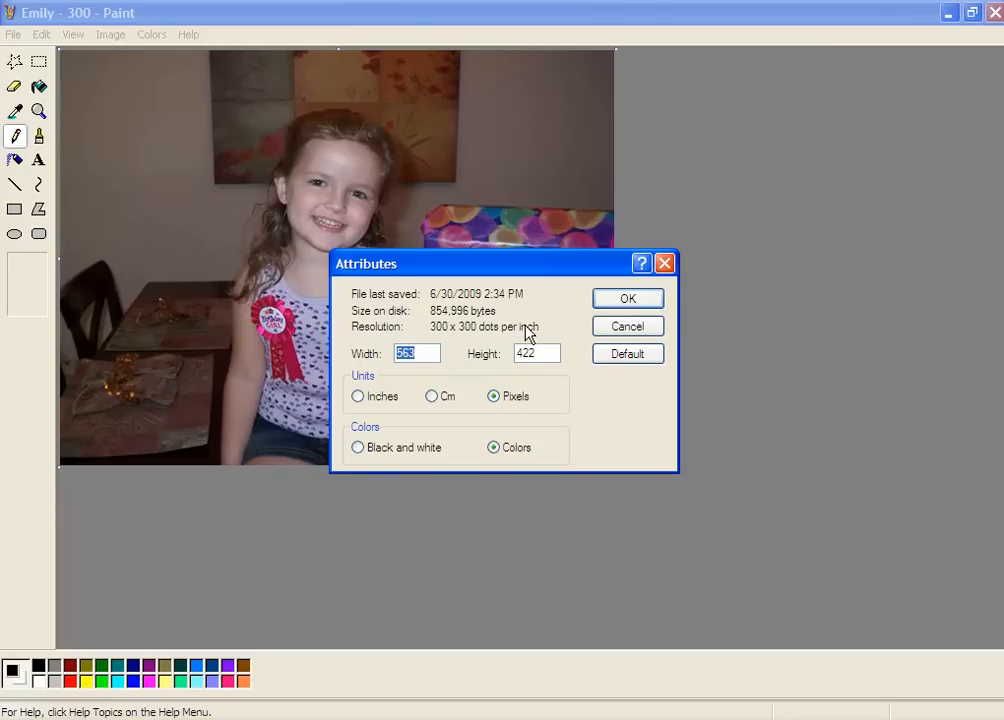
mouse_move(443, 275)
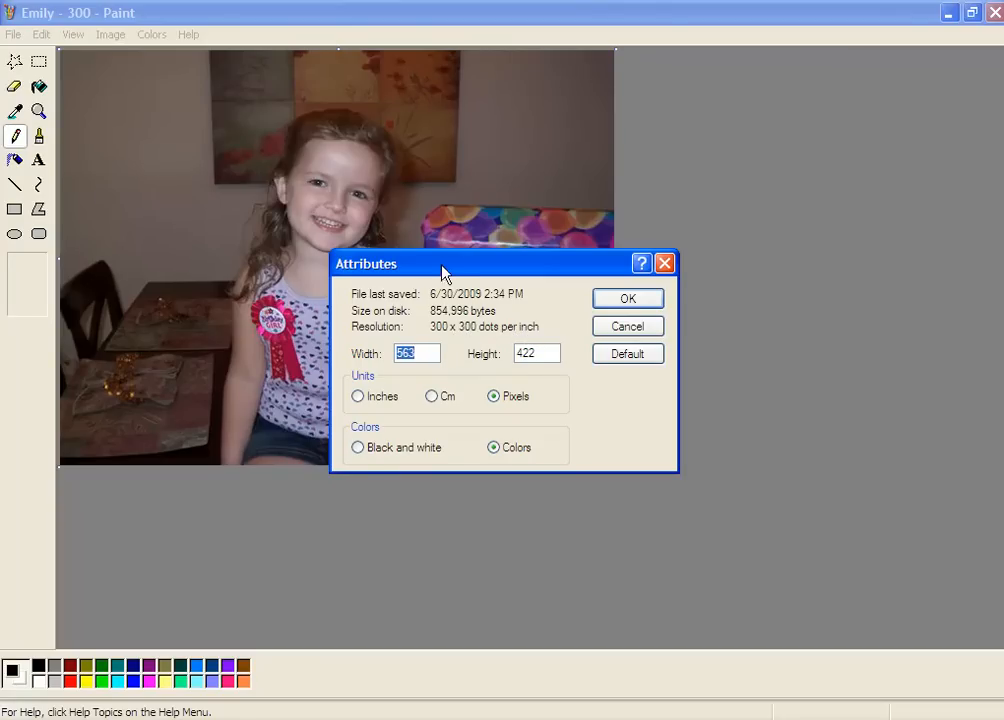
mouse_move(445, 260)
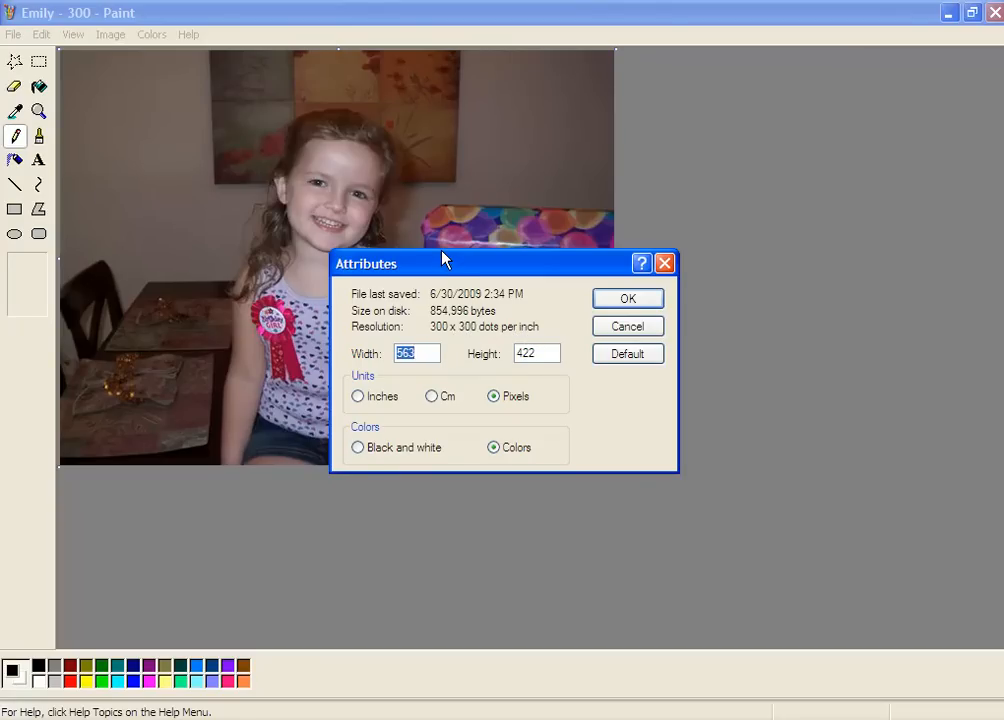
mouse_move(420, 340)
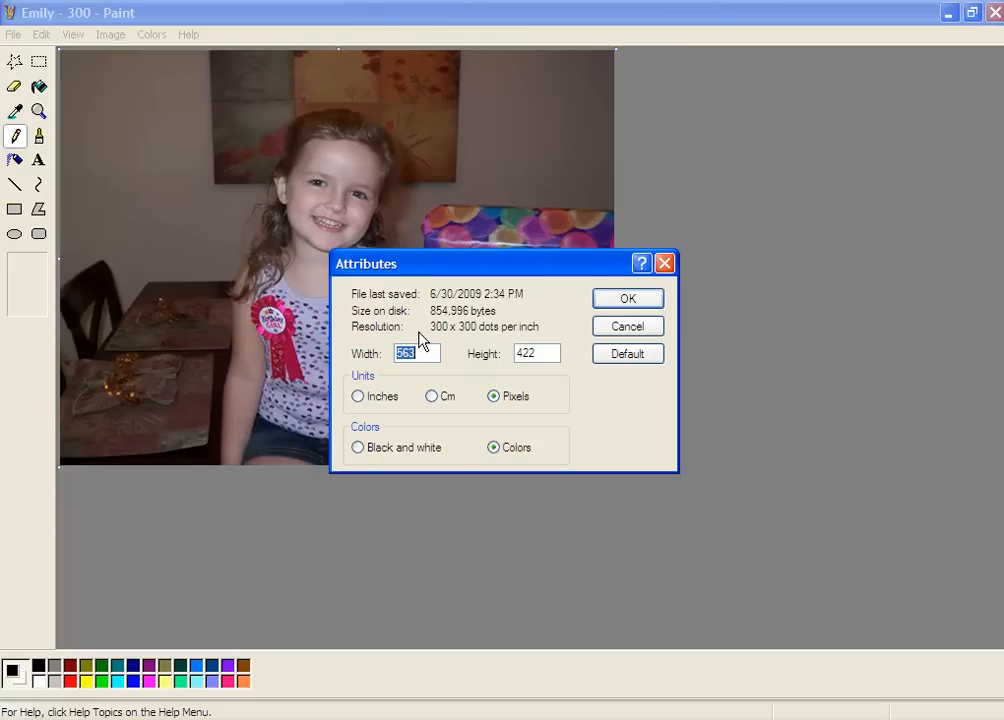
mouse_move(430, 335)
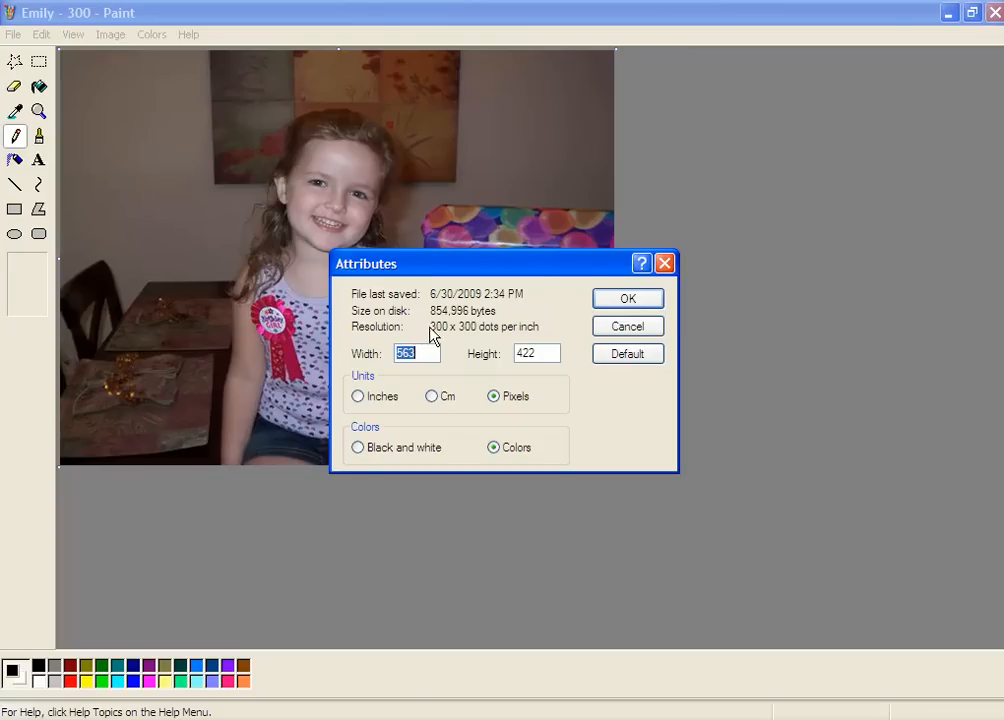
mouse_move(448, 337)
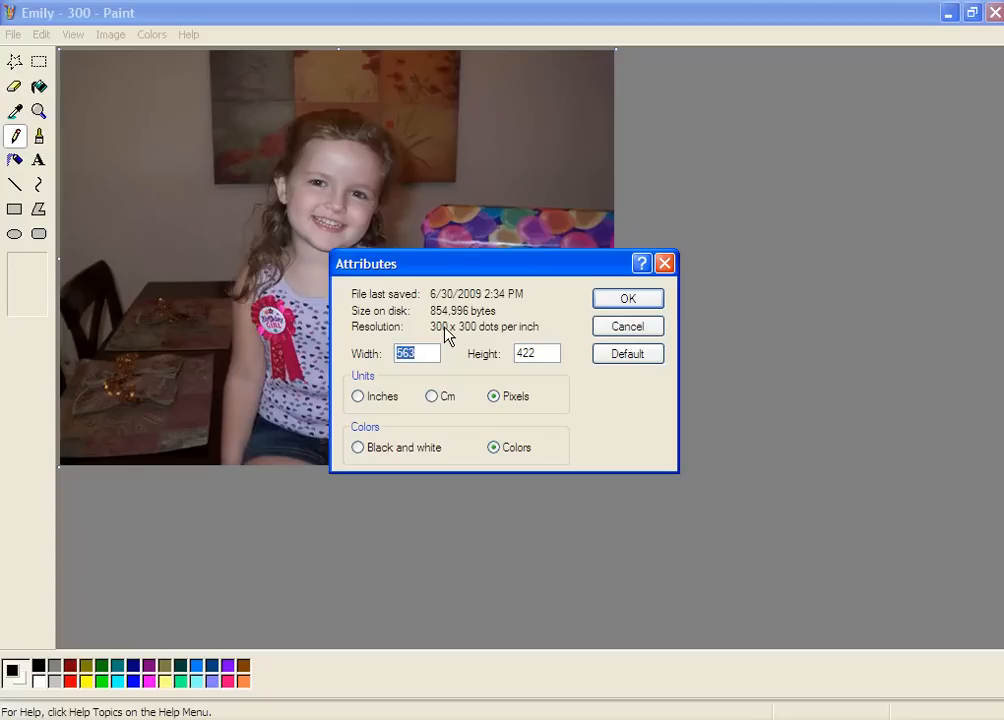
mouse_move(470, 335)
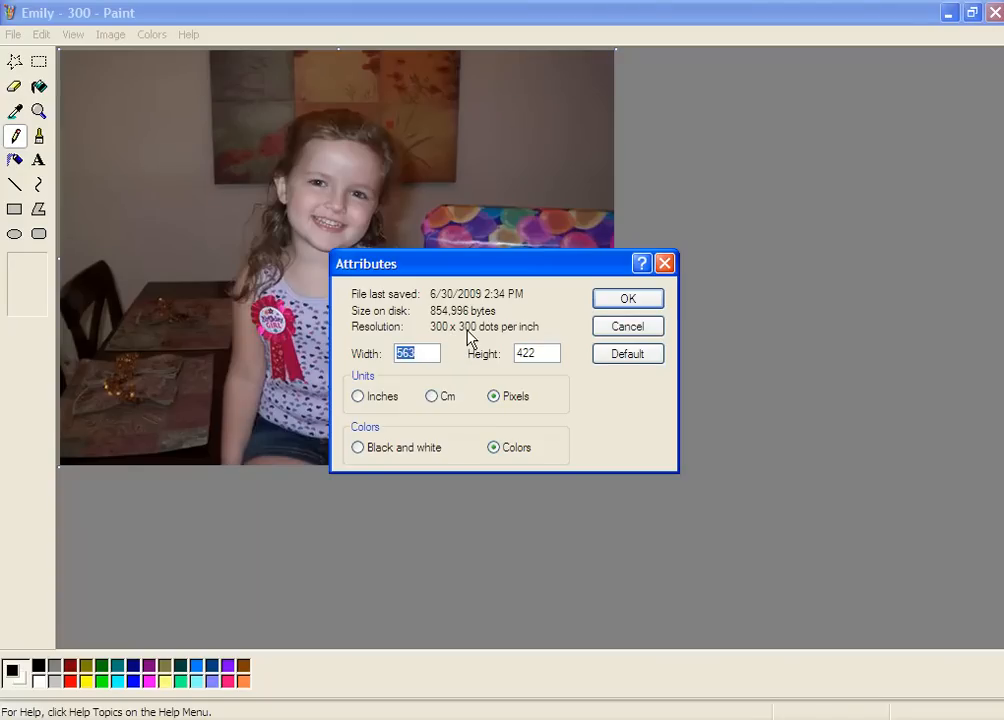
mouse_move(451, 372)
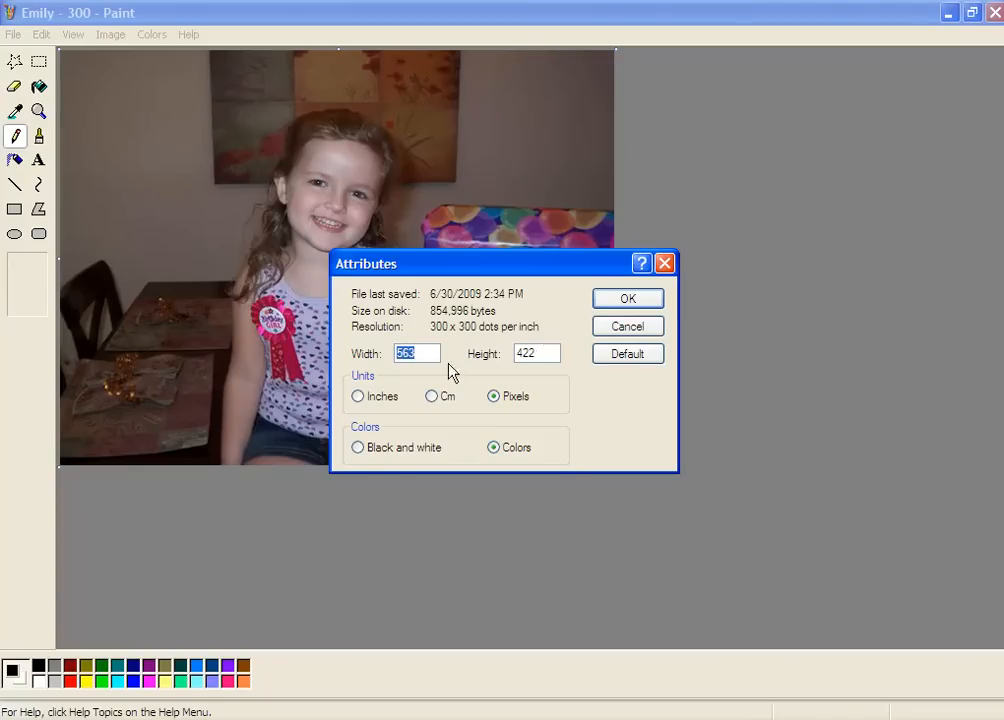
mouse_move(437, 383)
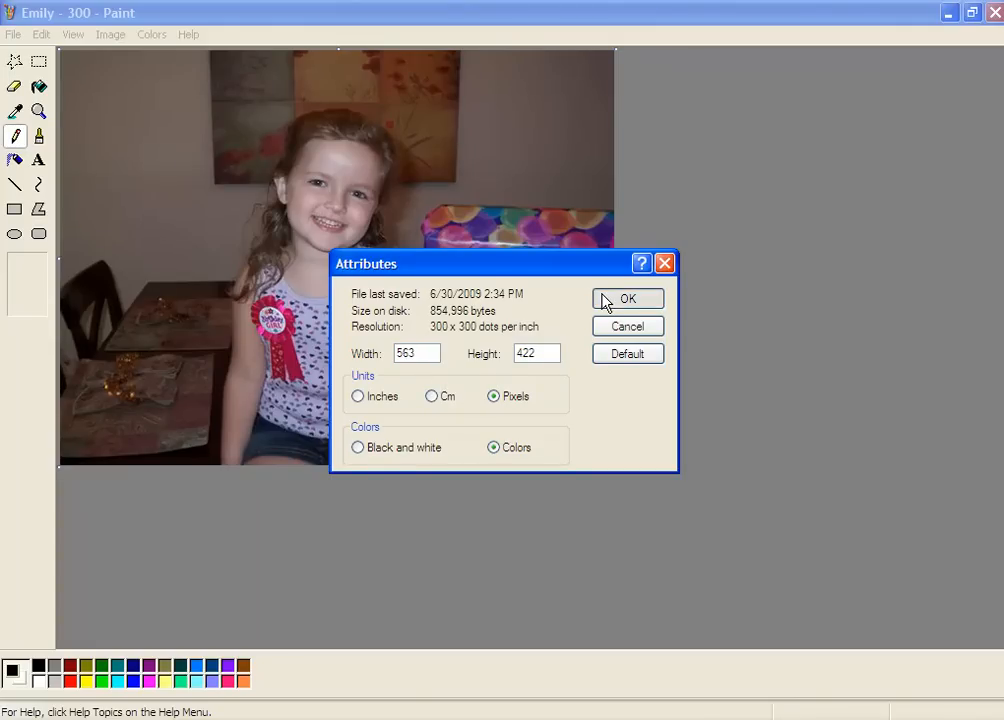
click(627, 298)
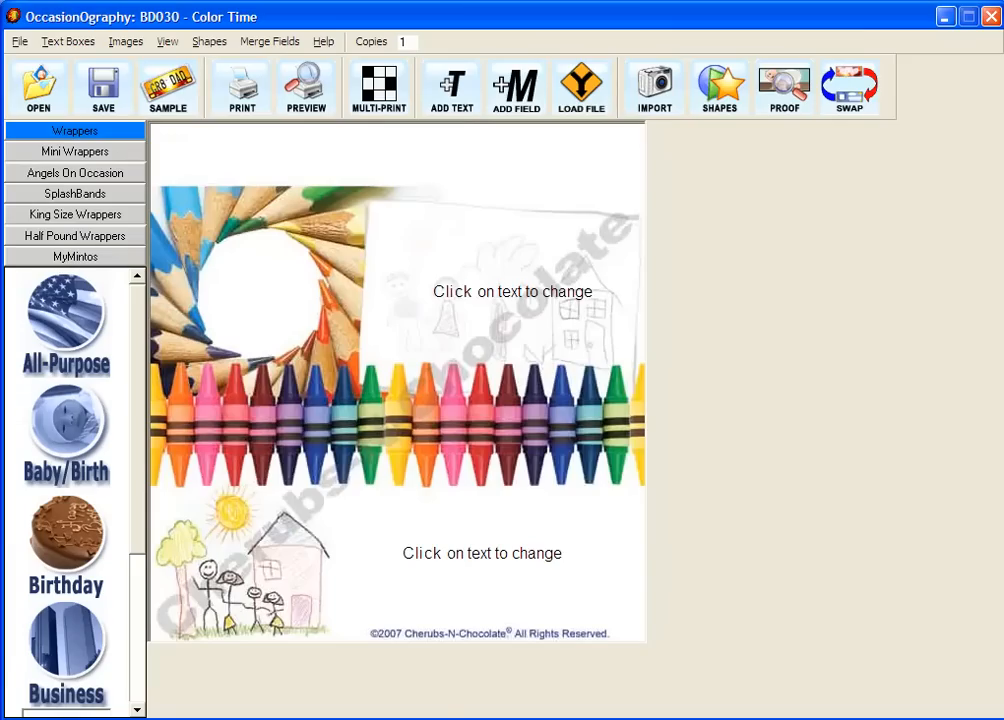
mouse_move(527, 399)
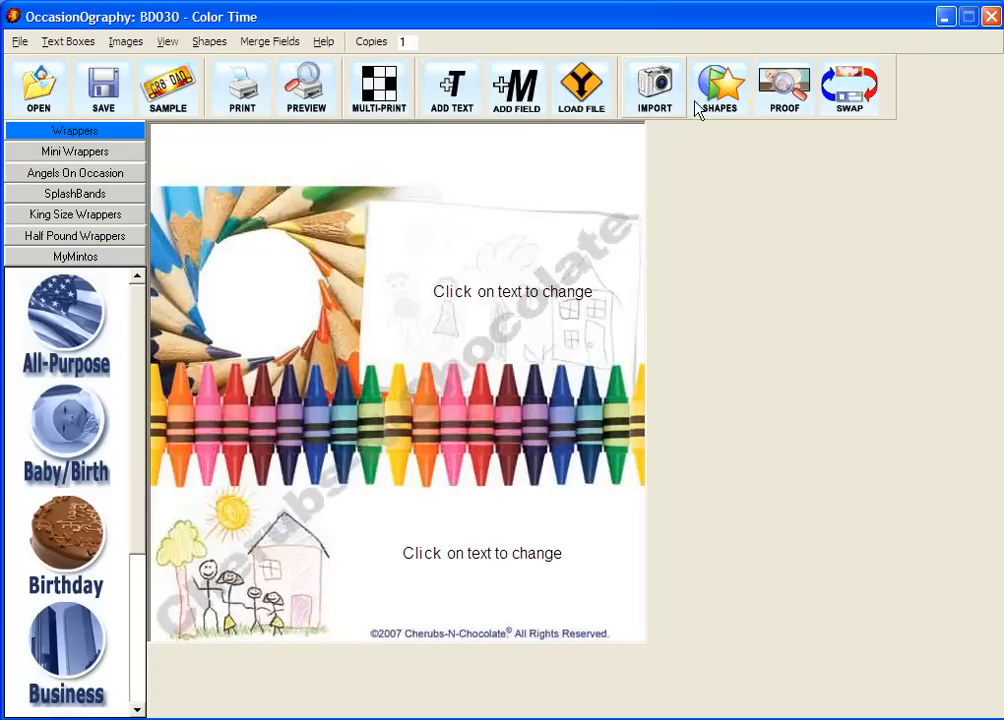
mouse_move(718, 88)
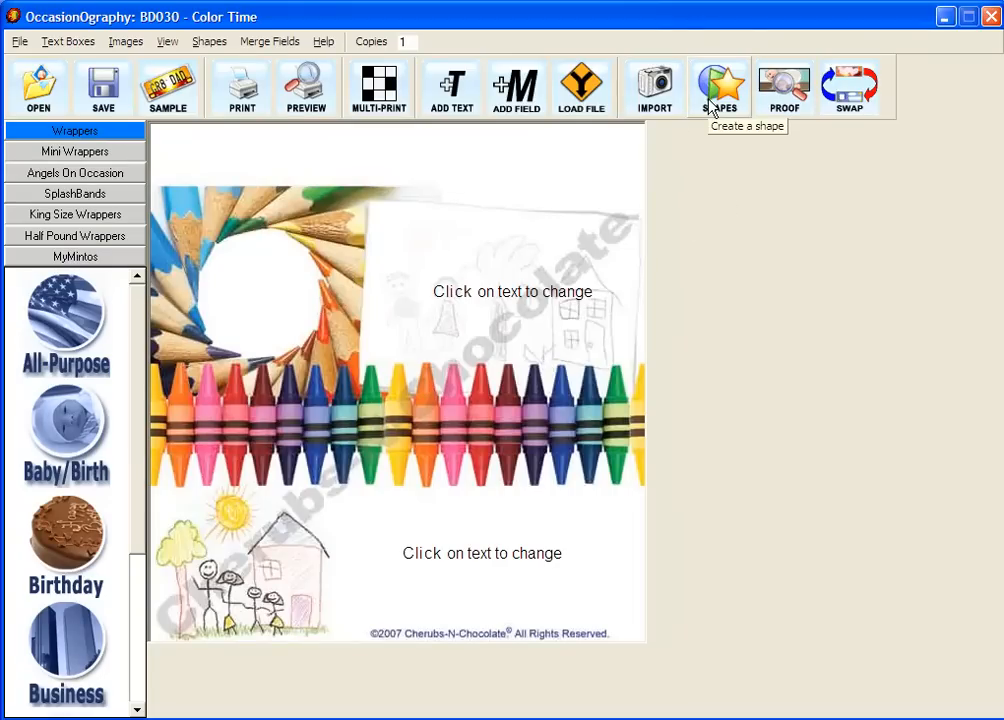
- Show the Shapes menu of shape insertion options
click(719, 88)
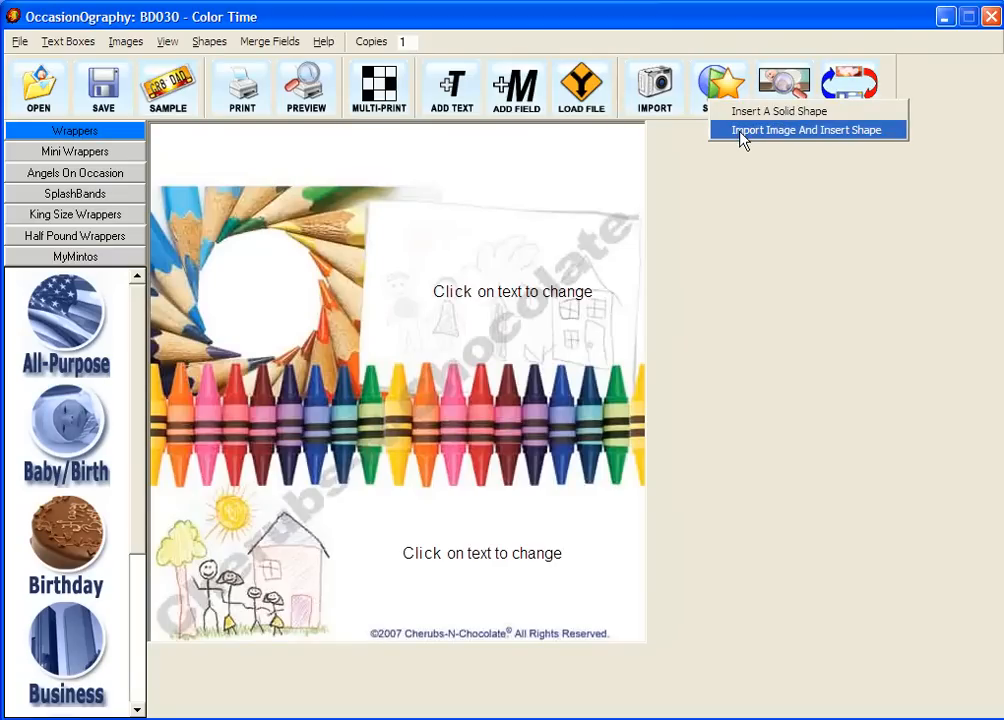
- Choose Import Image And Insert Shape and select the Emily - 300 photo
click(807, 130)
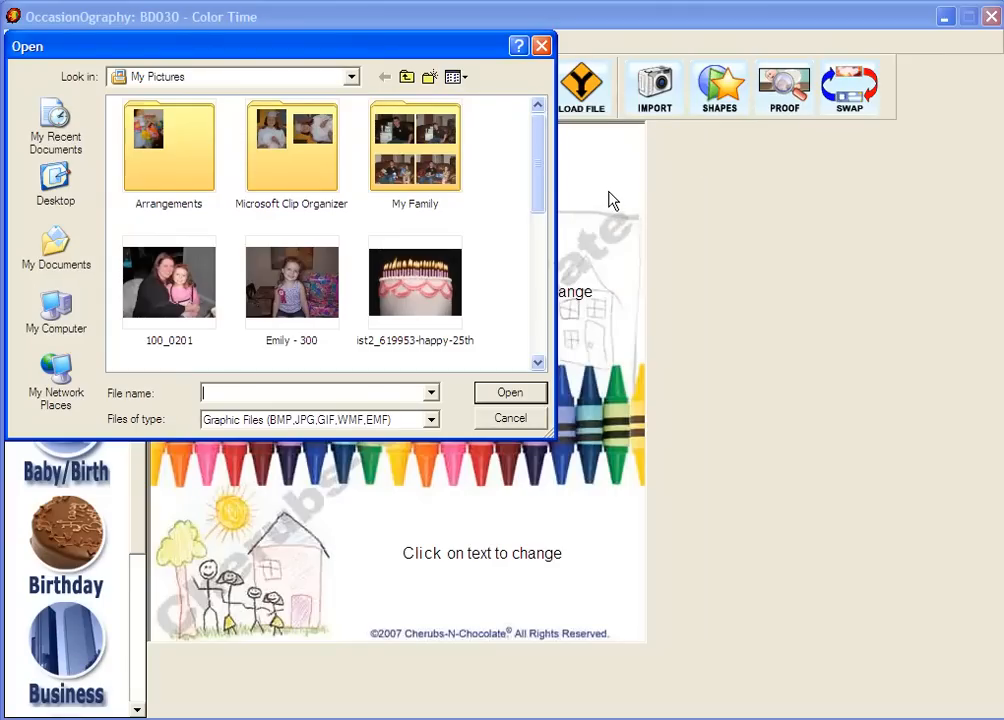
click(291, 282)
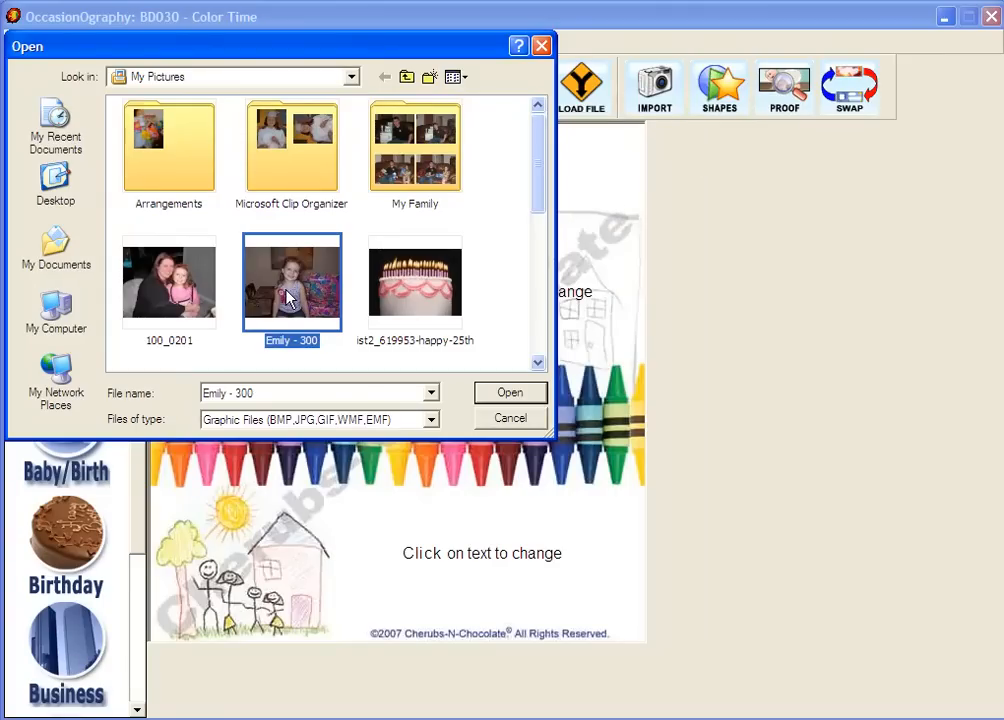
mouse_move(365, 430)
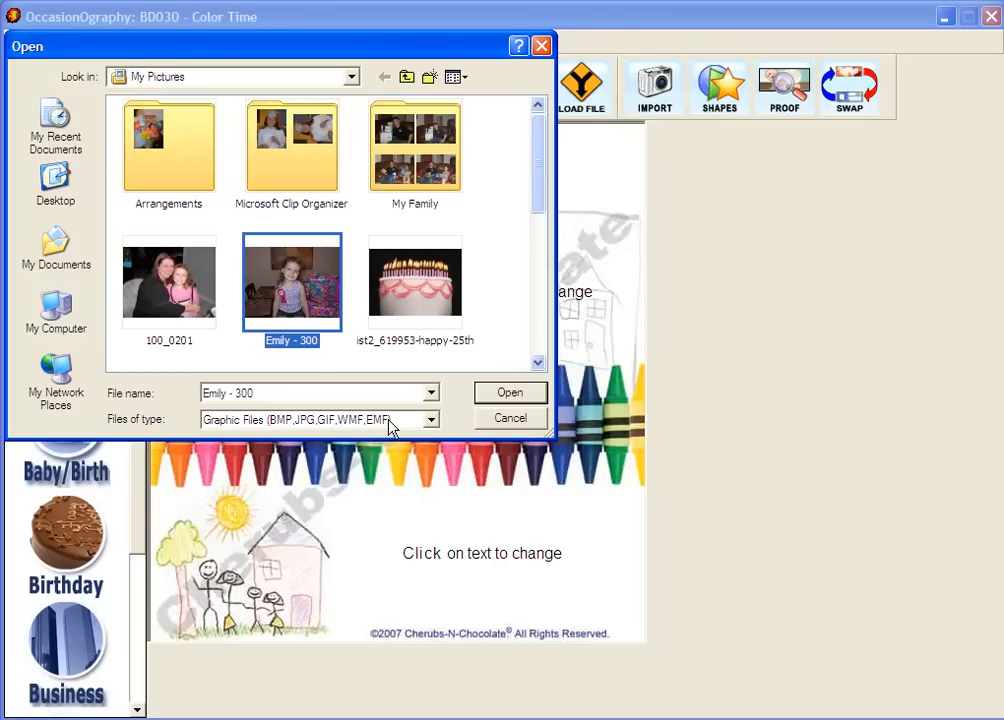
mouse_move(287, 437)
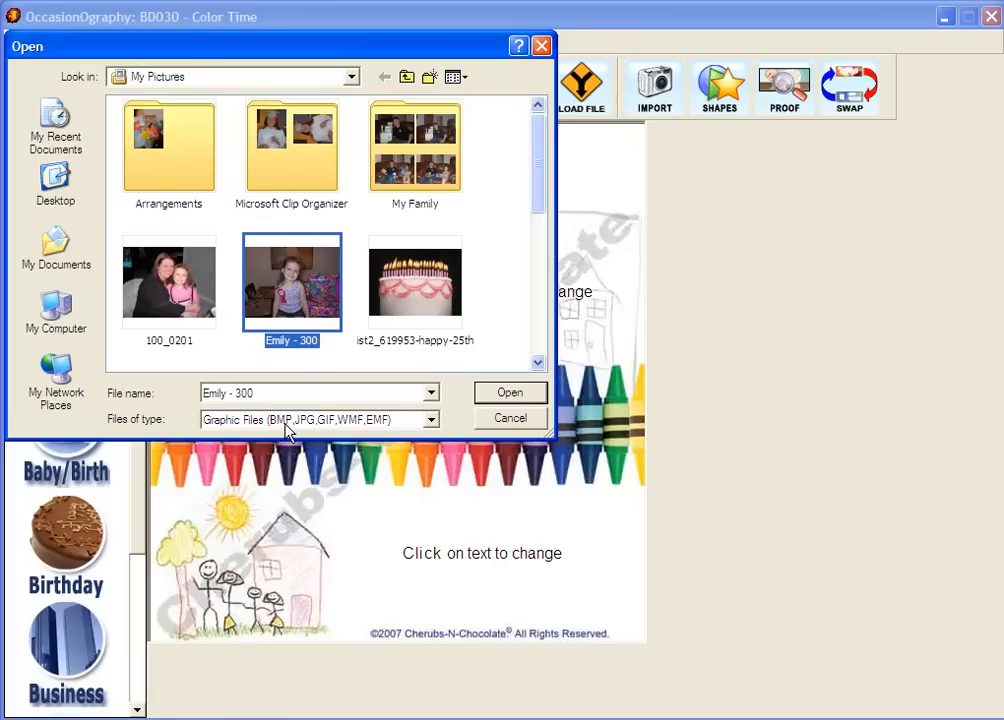
mouse_move(307, 432)
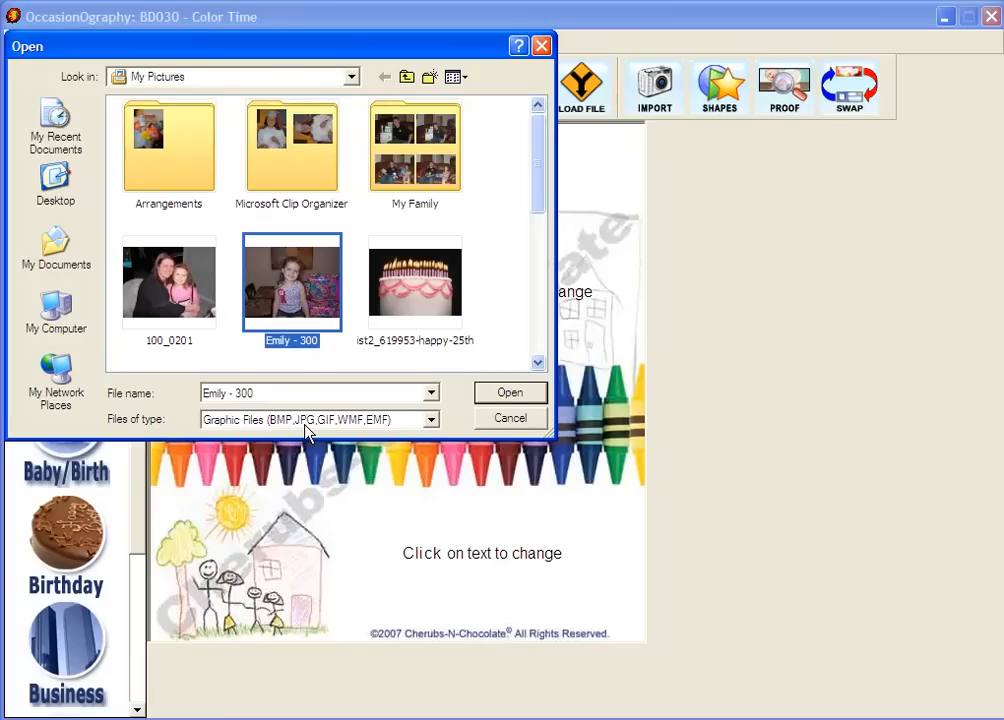
mouse_move(313, 433)
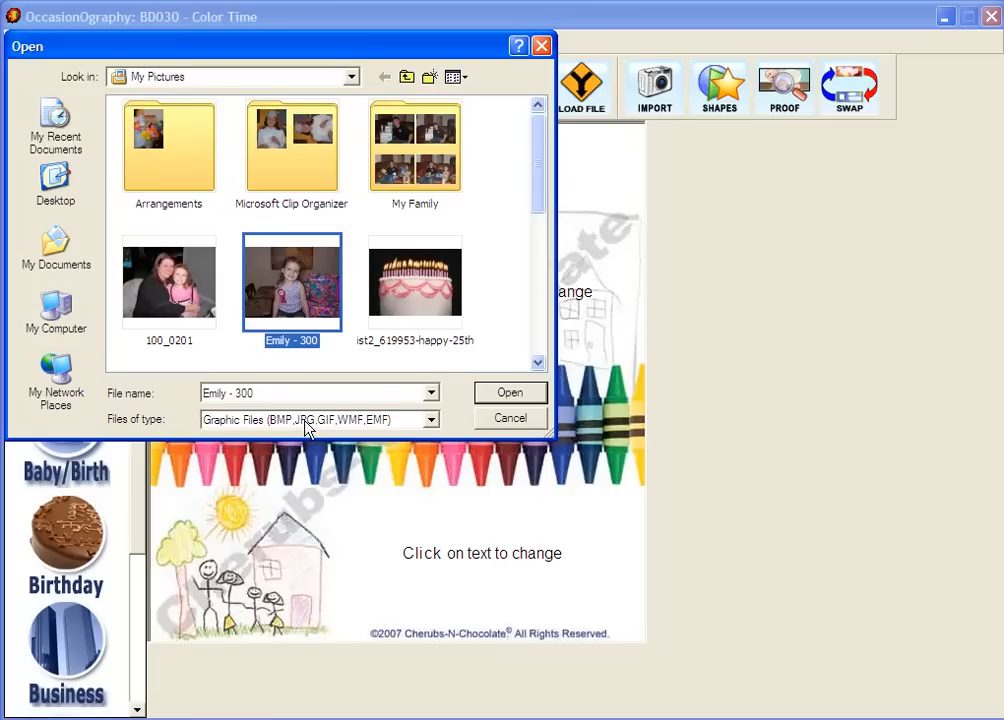
mouse_move(330, 430)
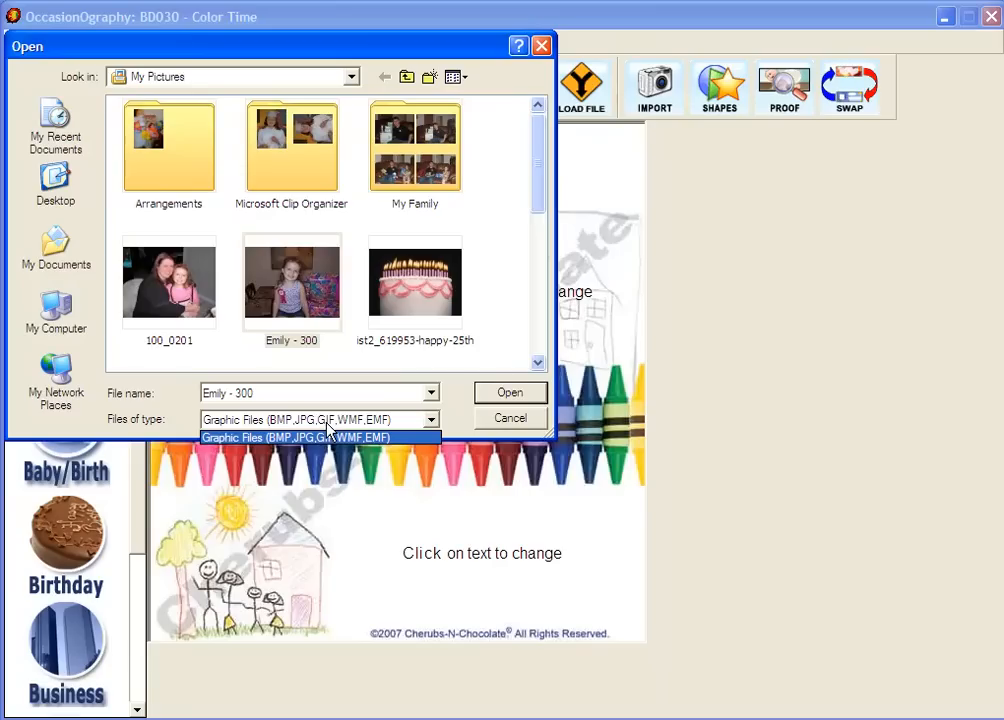
mouse_move(345, 432)
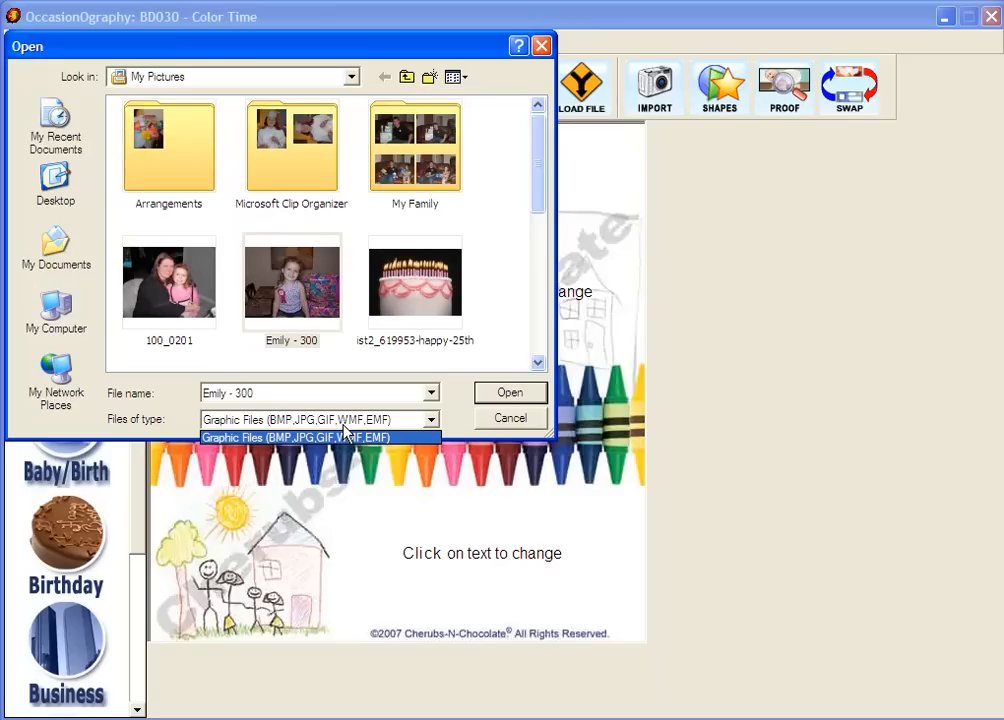
mouse_move(348, 432)
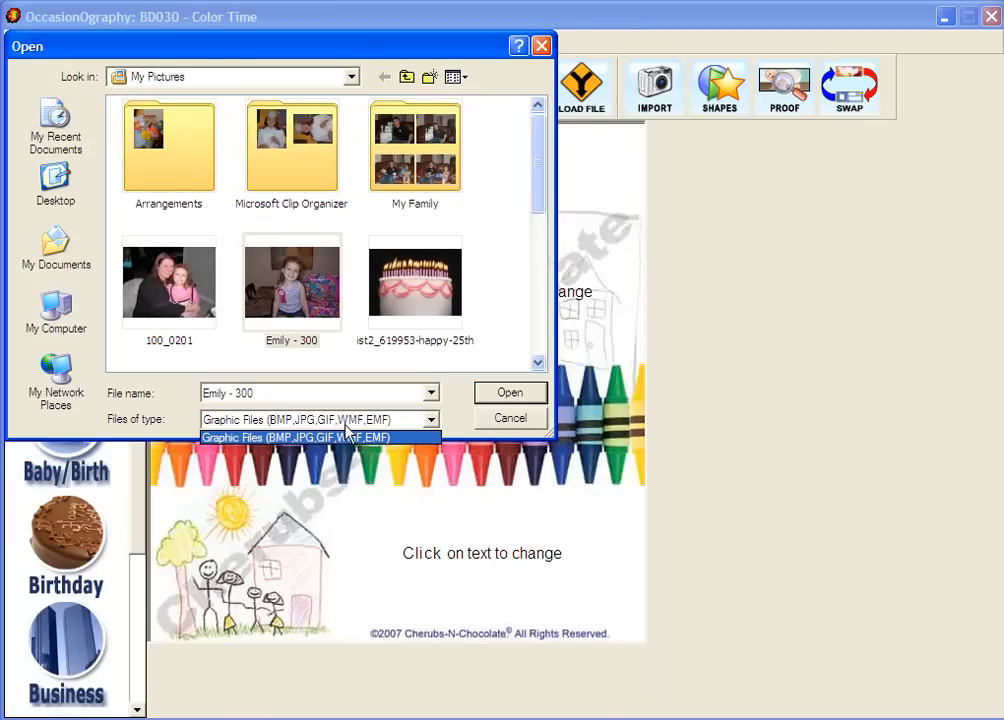
mouse_move(380, 433)
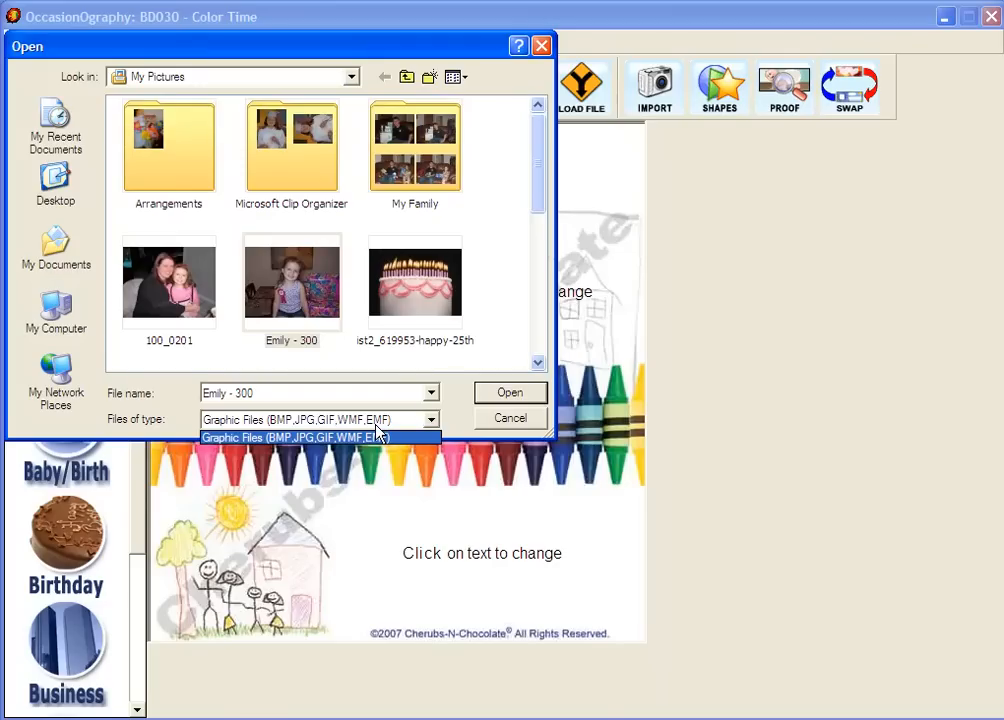
mouse_move(380, 432)
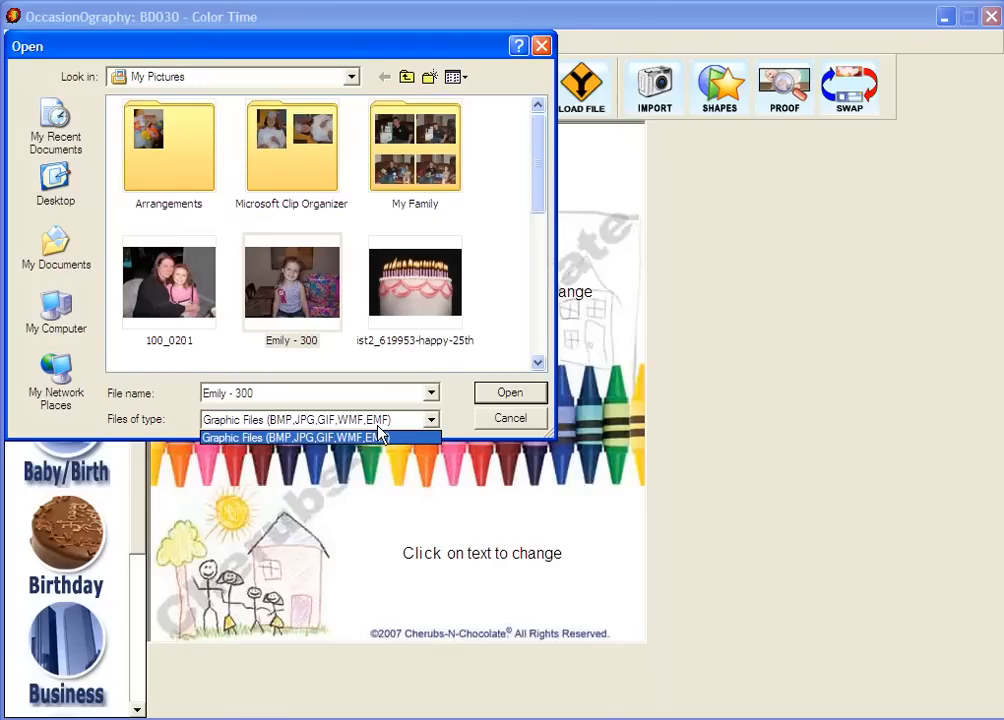
mouse_move(395, 438)
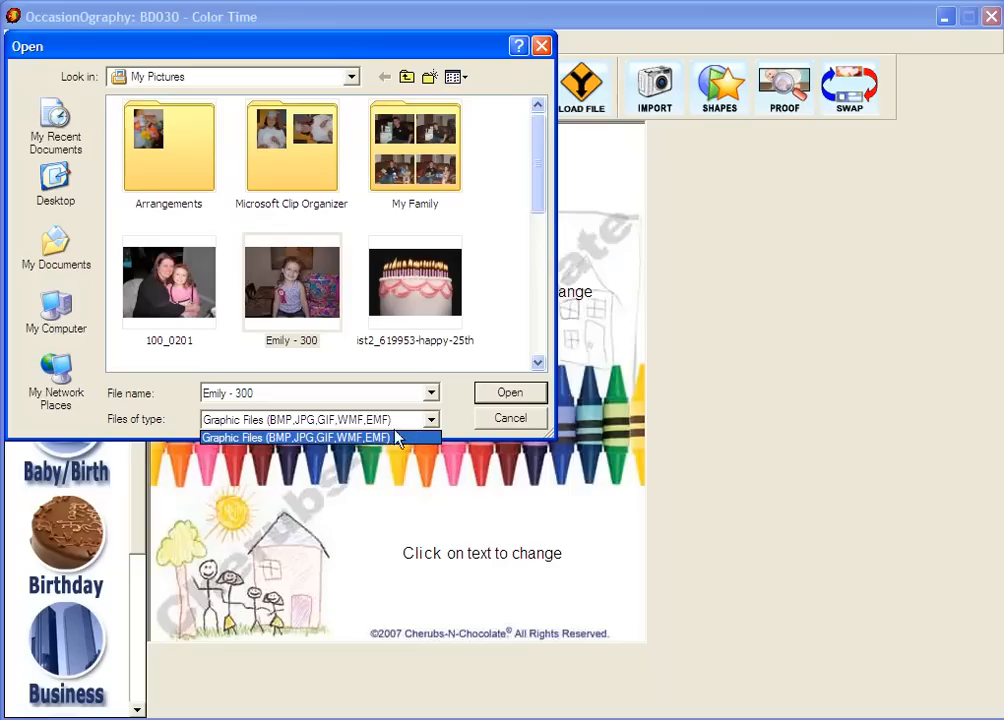
mouse_move(315, 432)
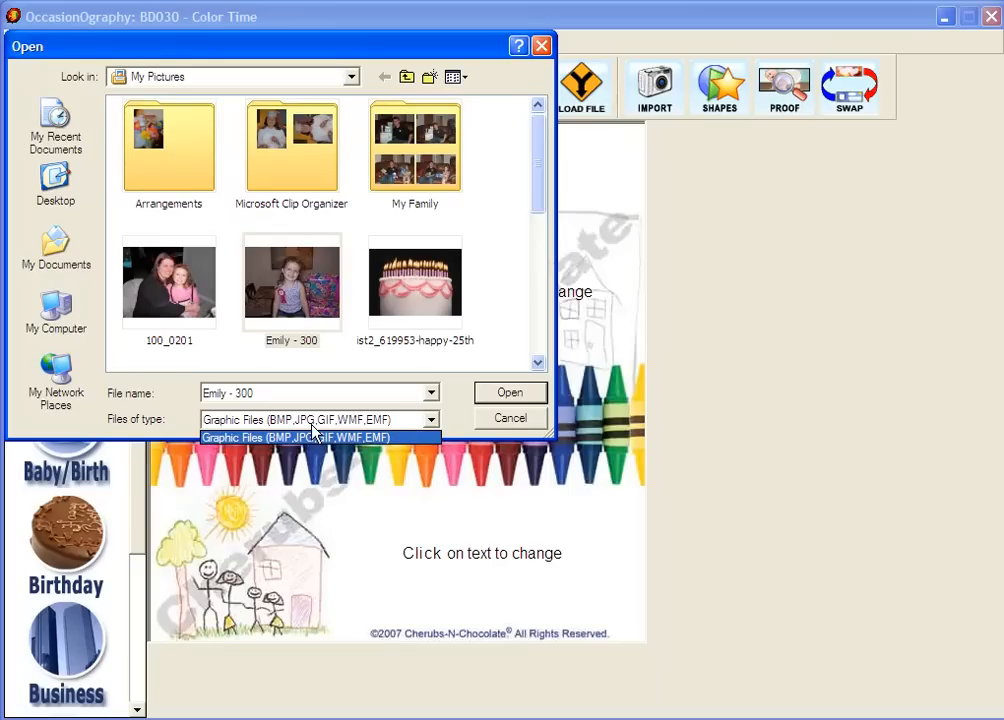
mouse_move(290, 285)
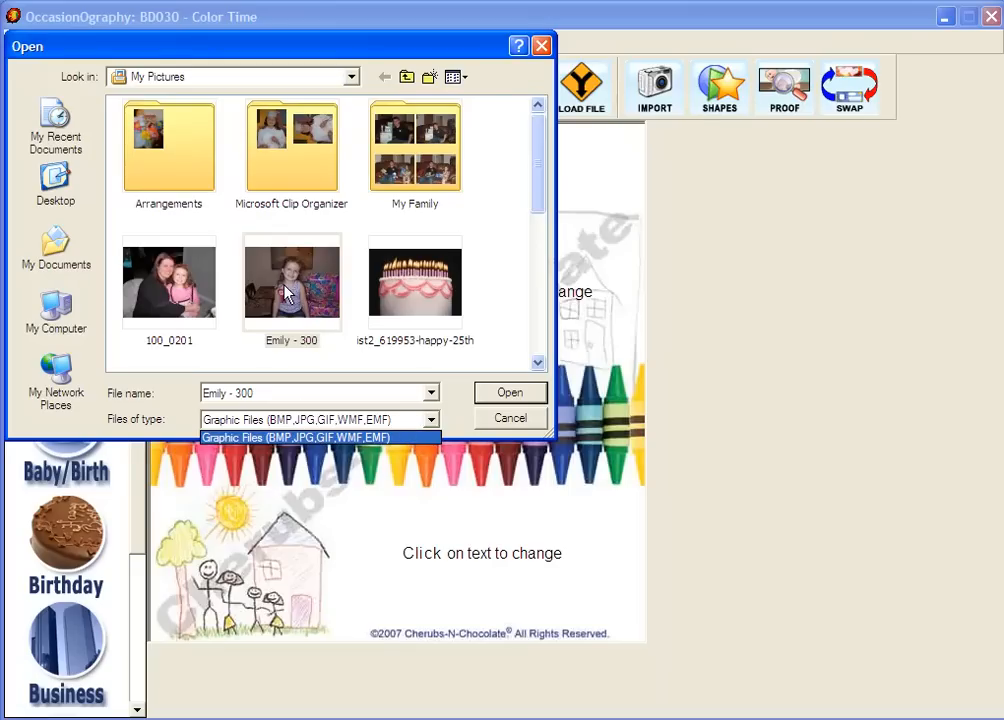
- Close the Files of type list, keeping Graphic Files selected
click(297, 438)
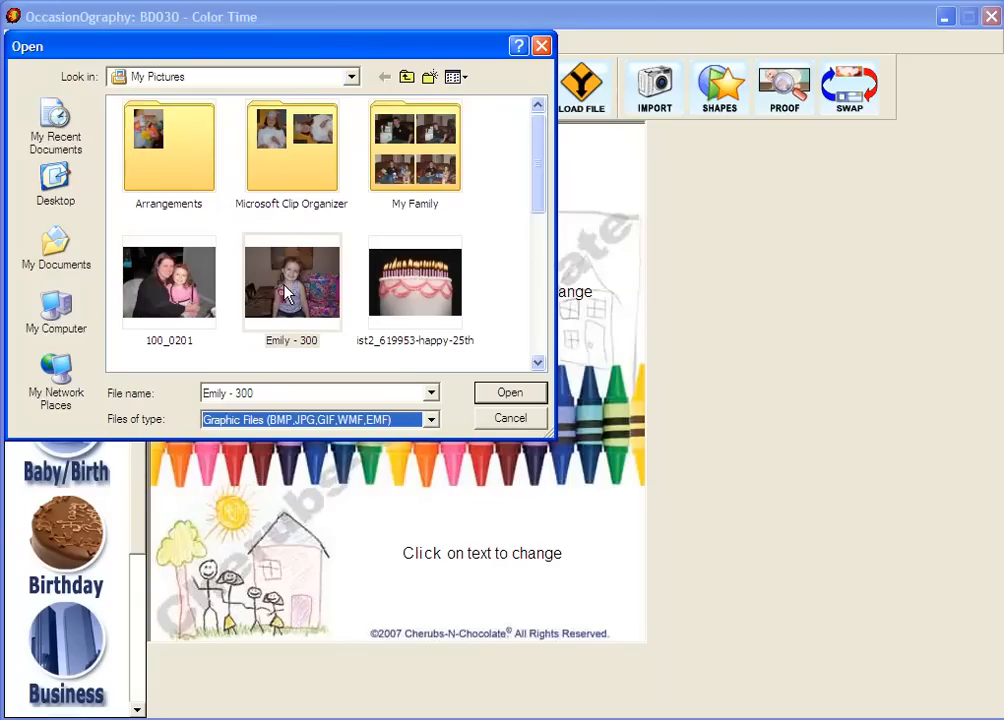
mouse_move(291, 283)
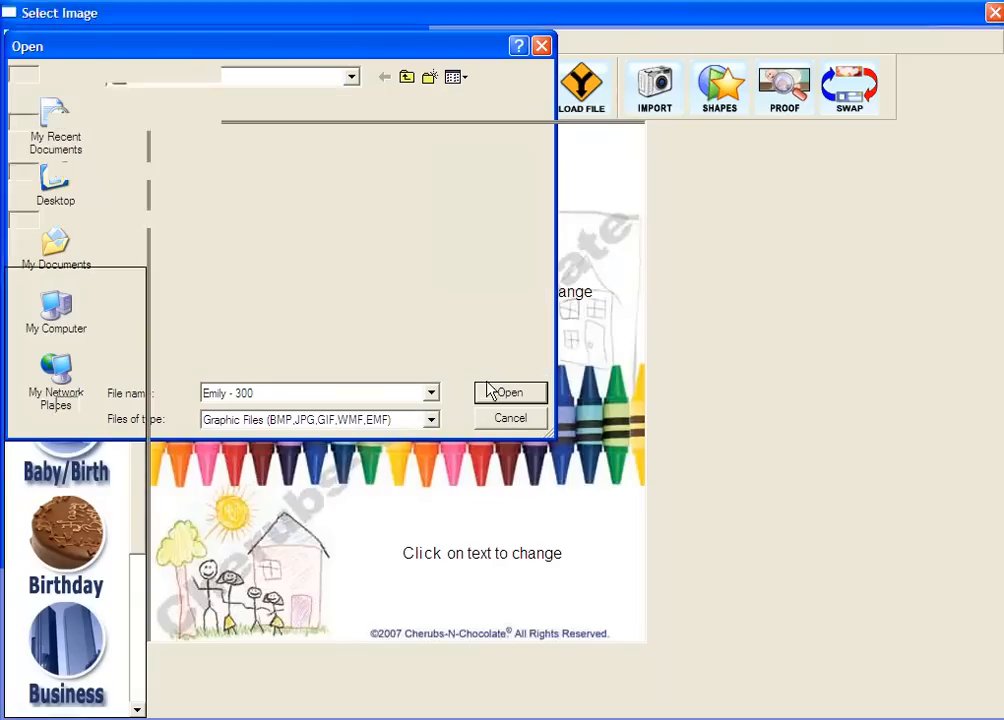
- Open the photo, set the crop shape to Ellipse, and crop around her face
click(511, 392)
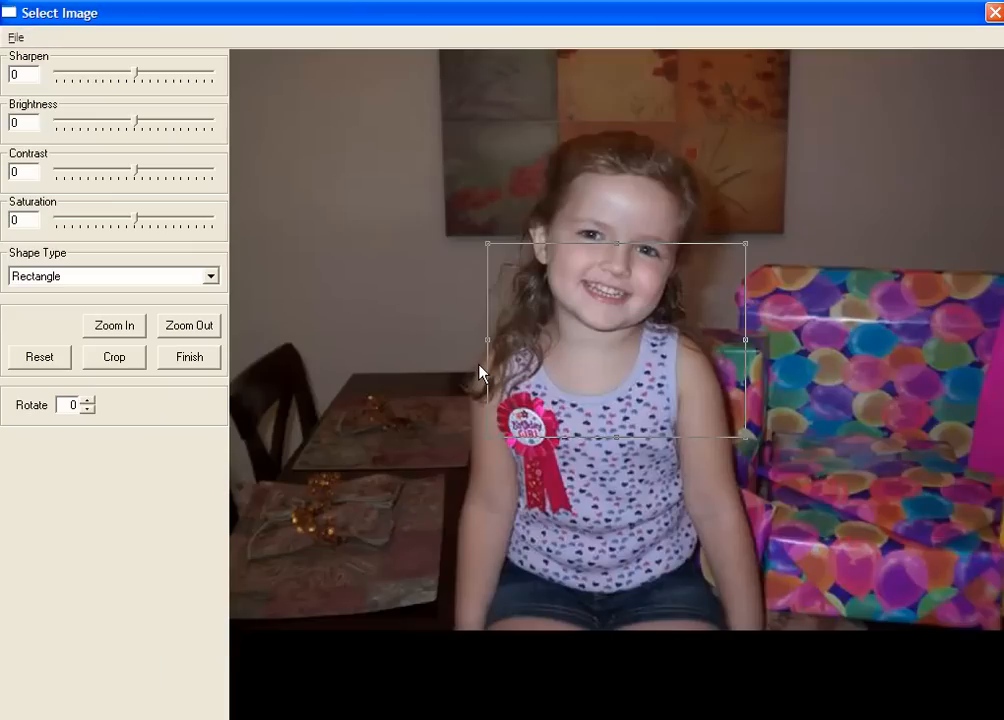
mouse_move(540, 330)
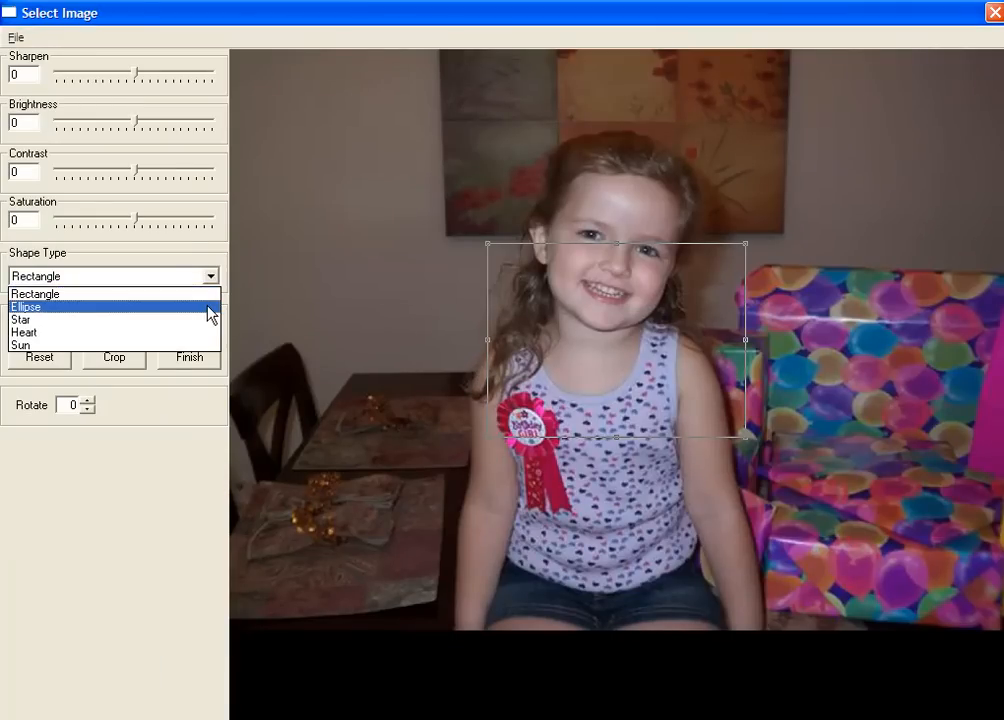
click(35, 306)
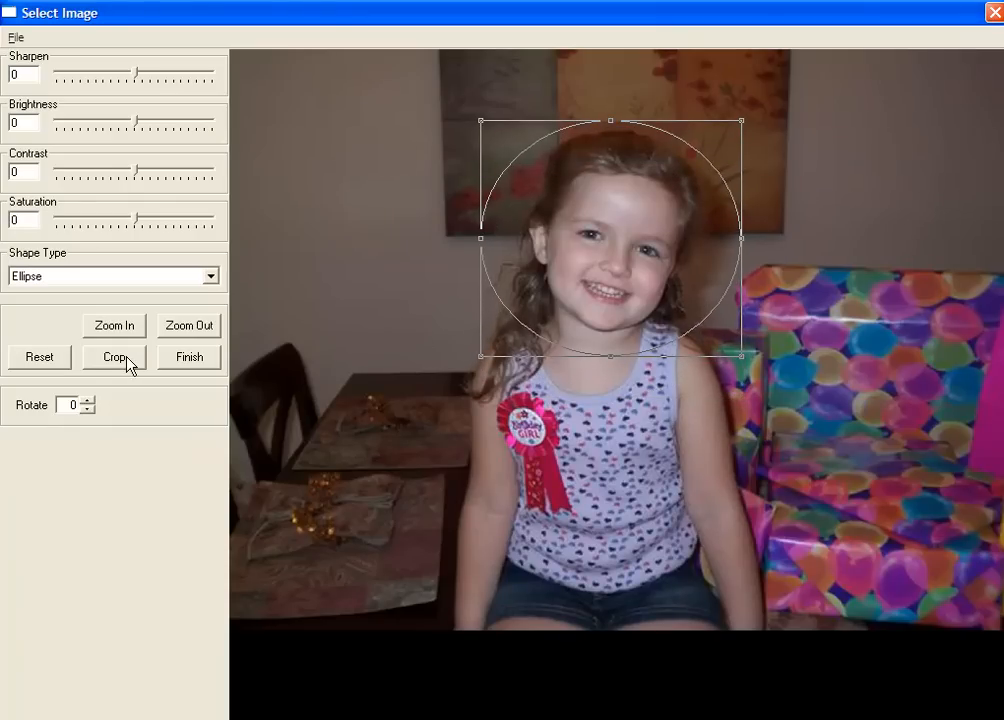
click(189, 357)
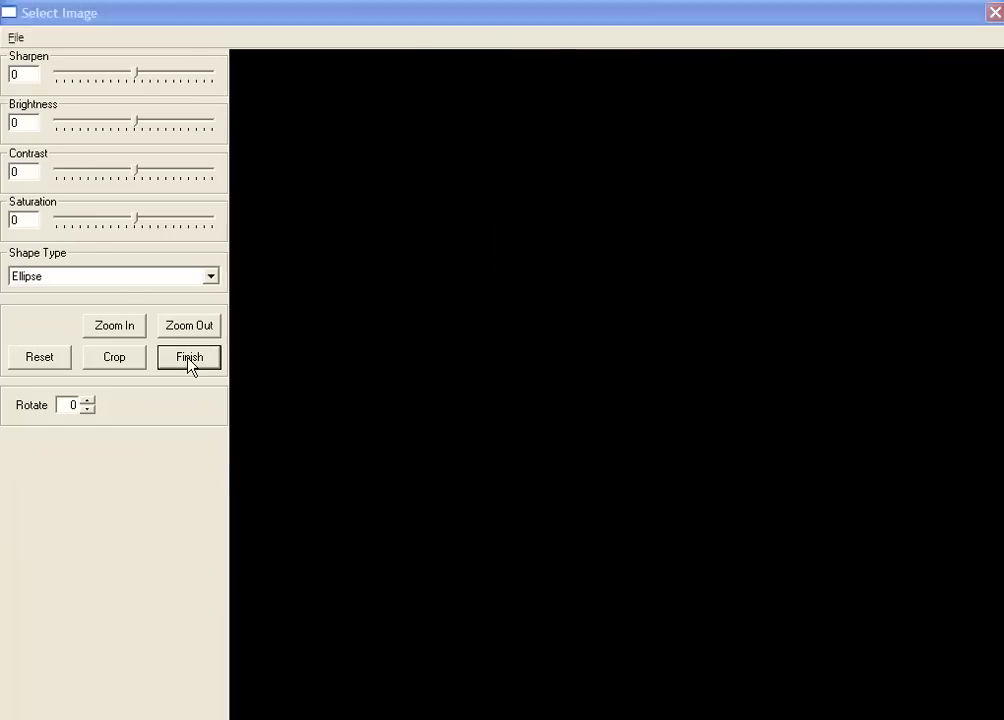
- Finish inserting the ellipse-cropped face onto the wrapper's top-left
click(188, 357)
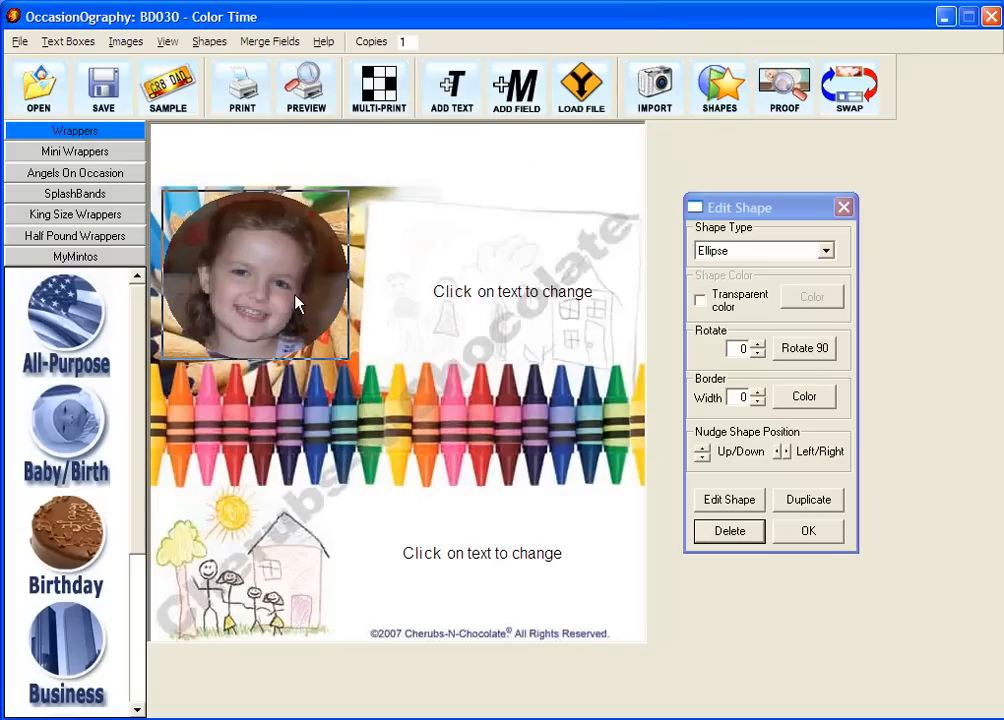
mouse_move(694, 490)
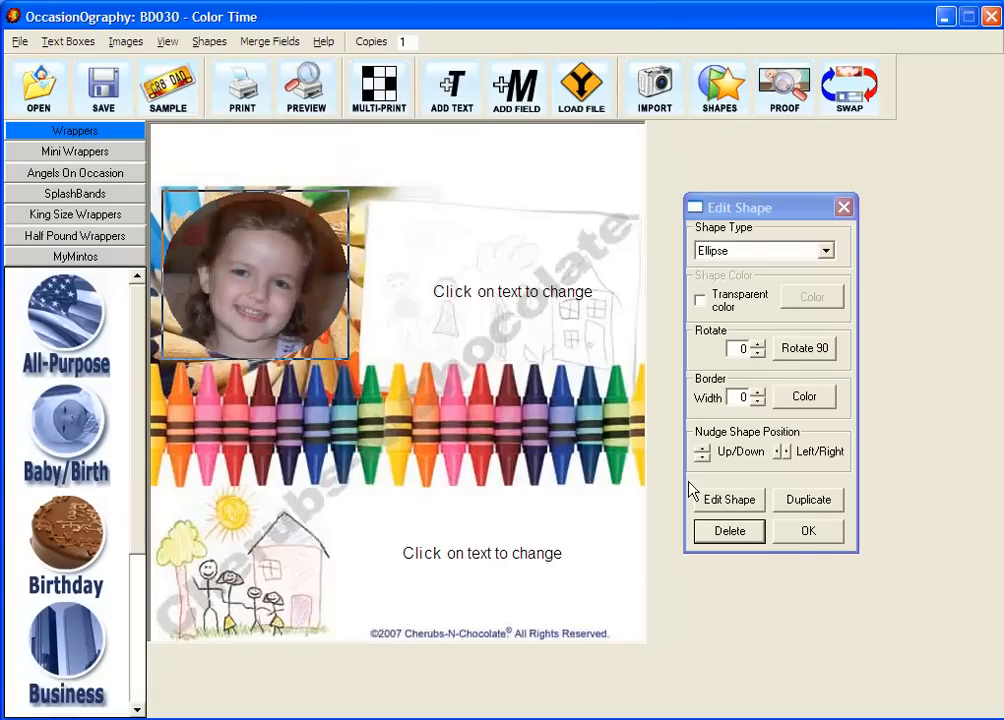